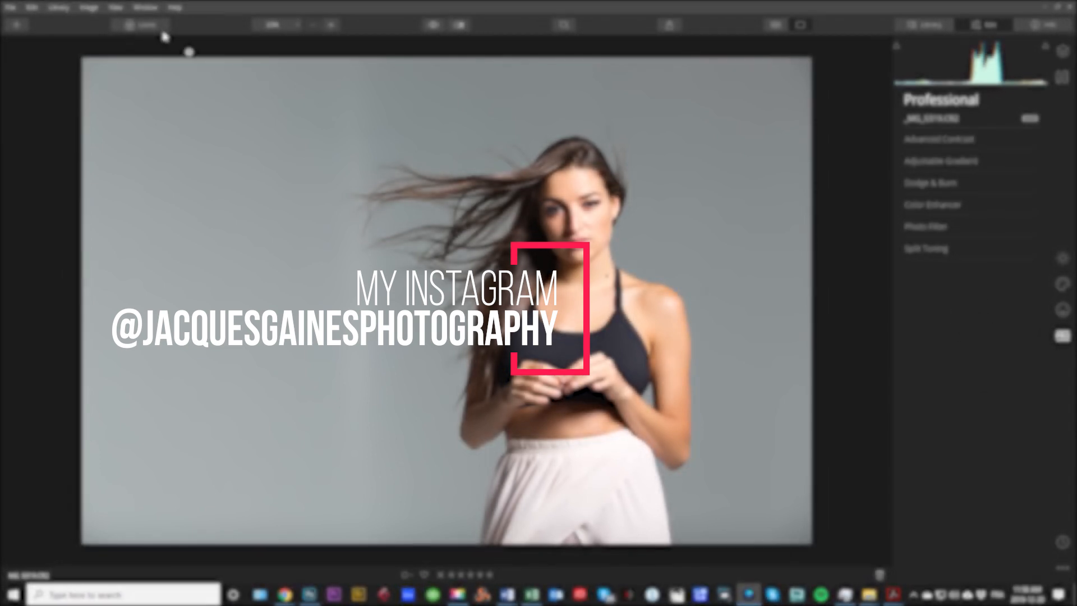
- Browse the creative, portrait and professional tool panels
click(140, 25)
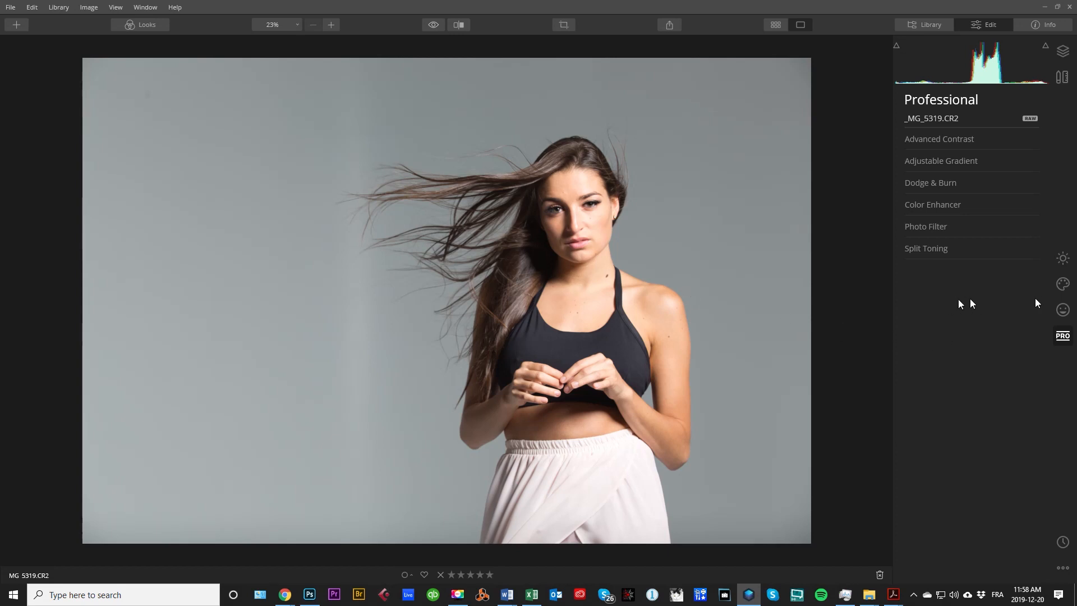
click(1062, 309)
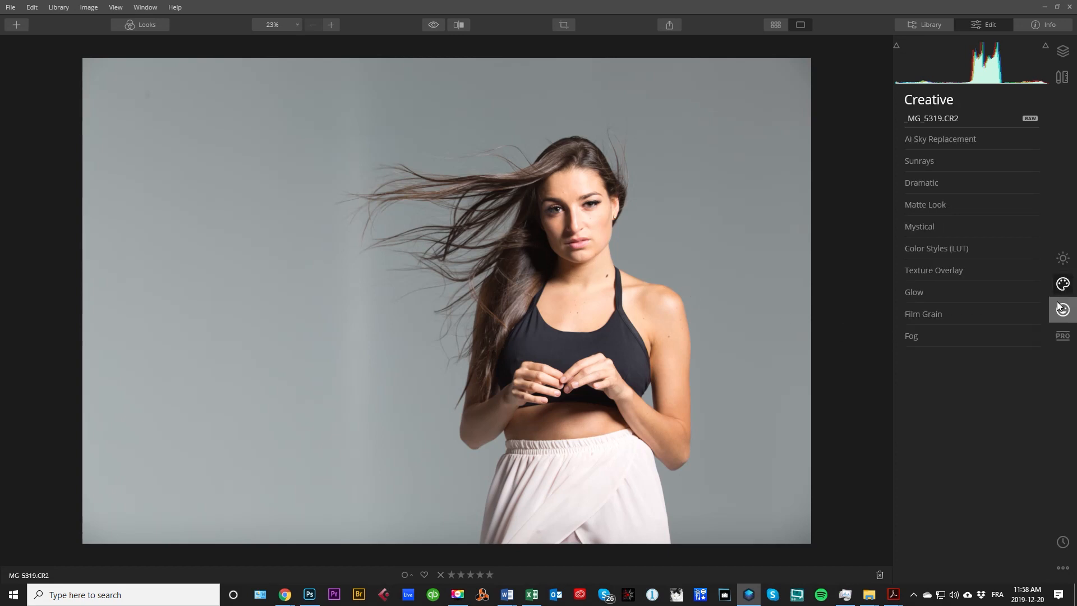
click(1062, 309)
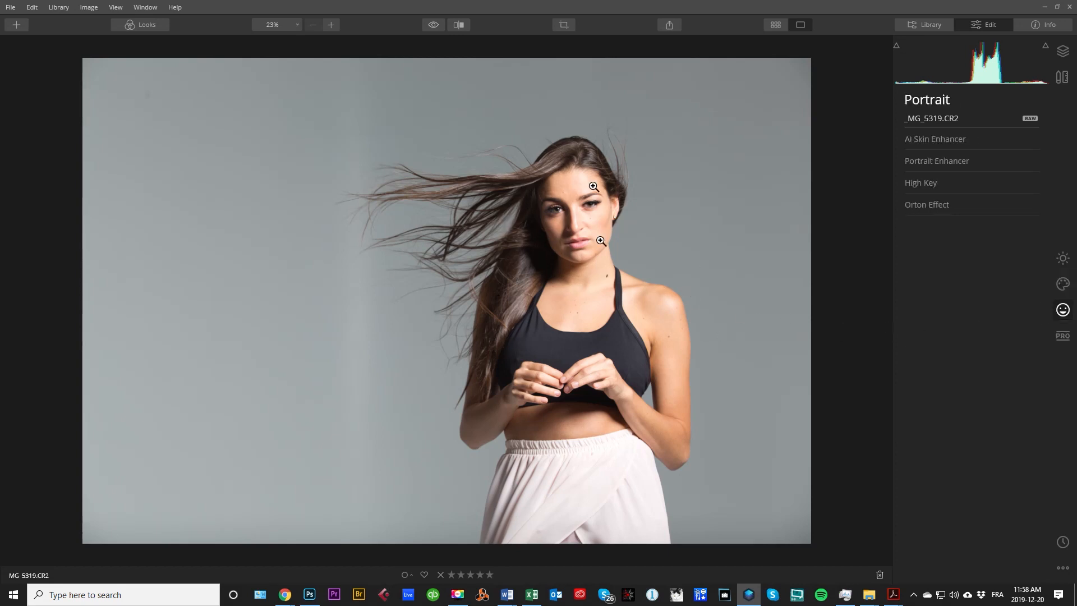
mouse_move(1009, 344)
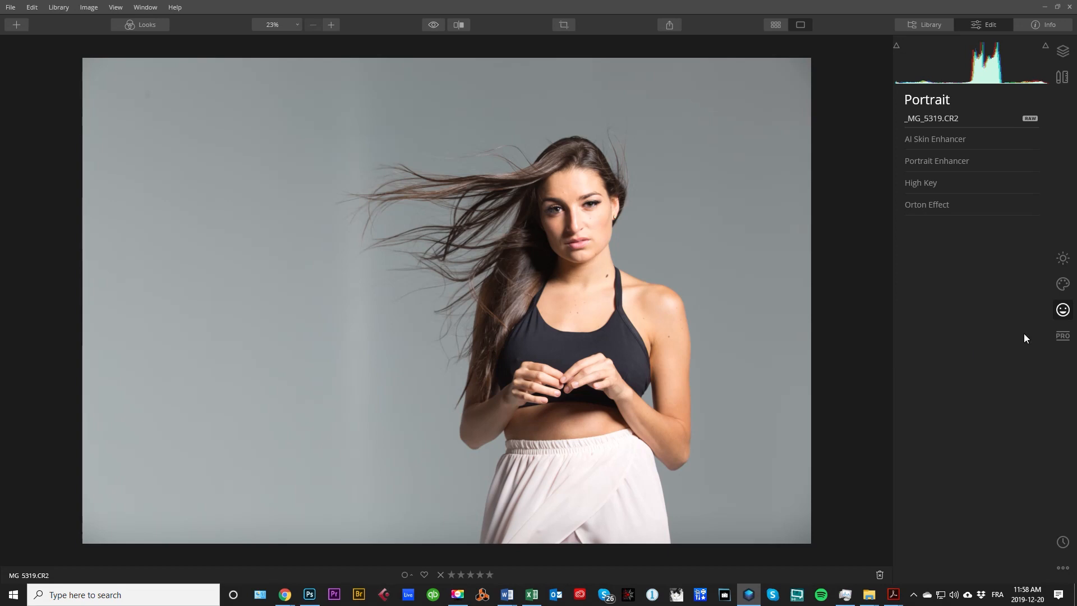
click(1063, 335)
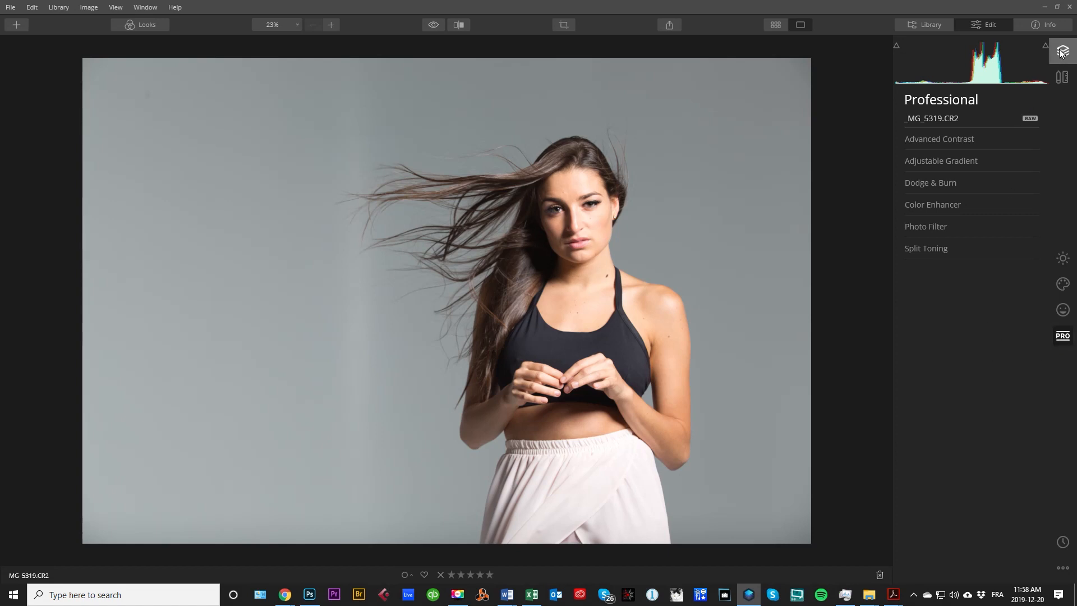
- Crop the portrait tighter around the model with Canvas Crop & Rotate
click(1063, 51)
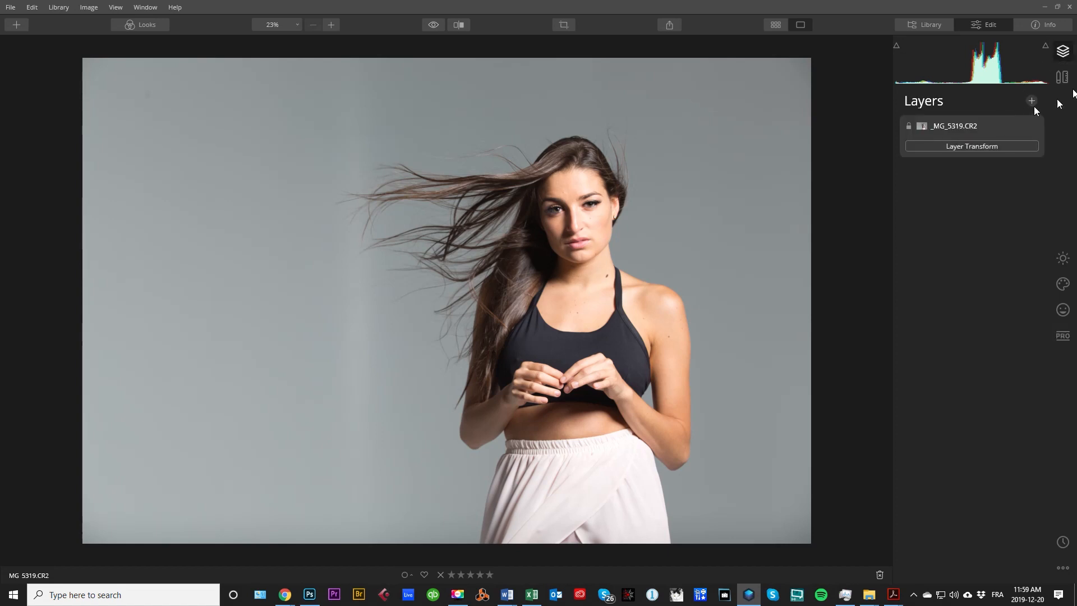
click(1062, 76)
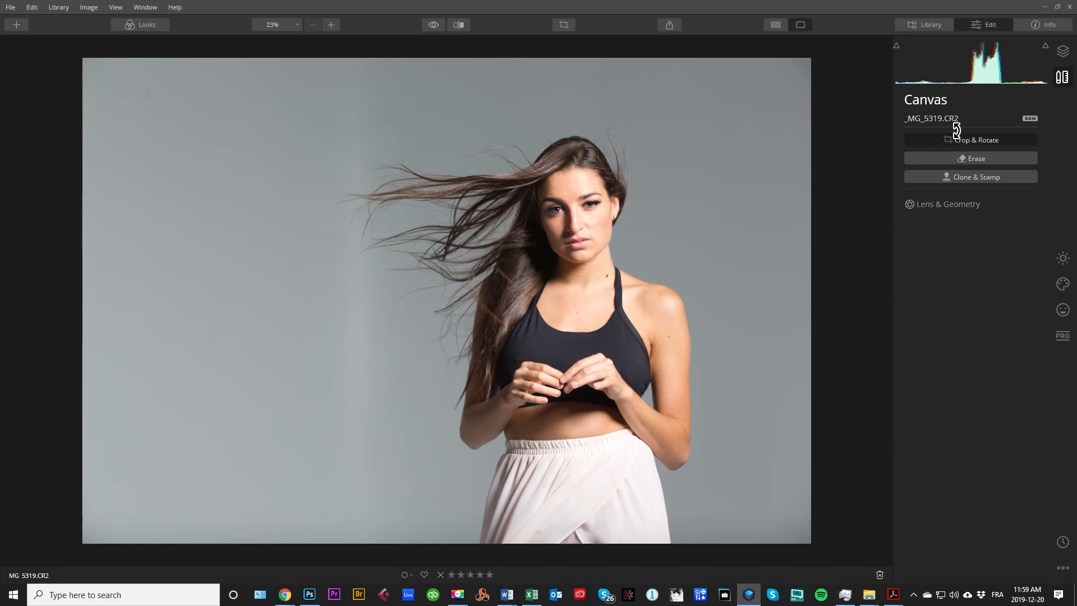
click(975, 139)
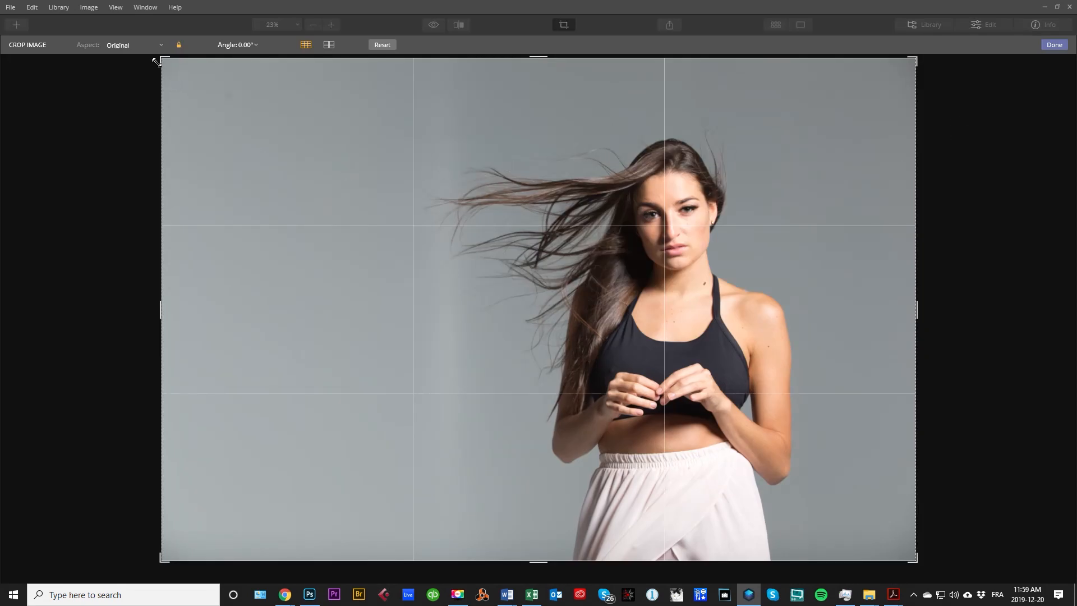
click(1053, 45)
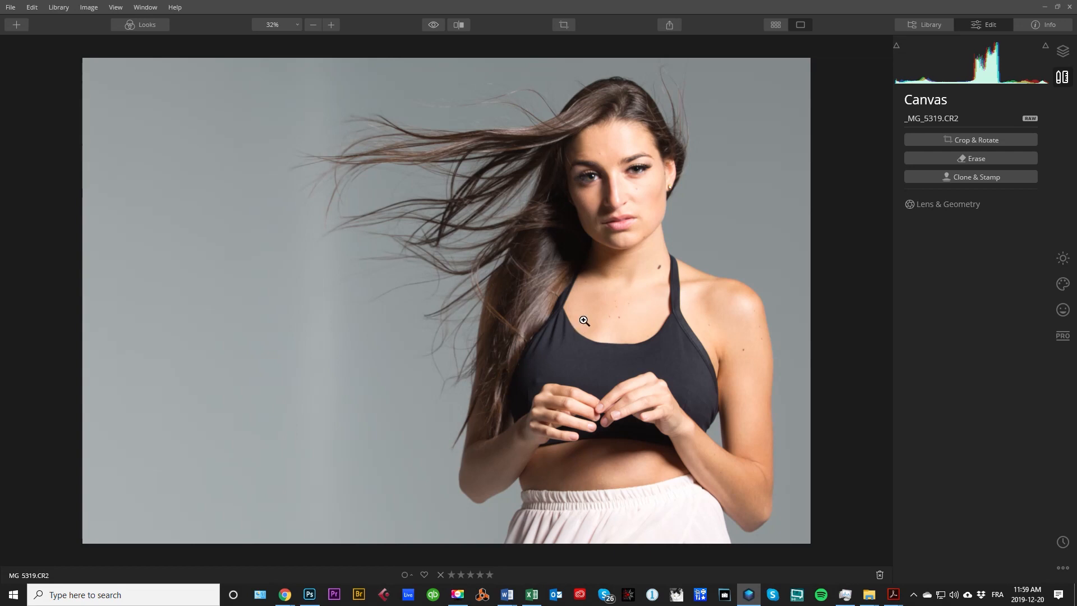
mouse_move(756, 391)
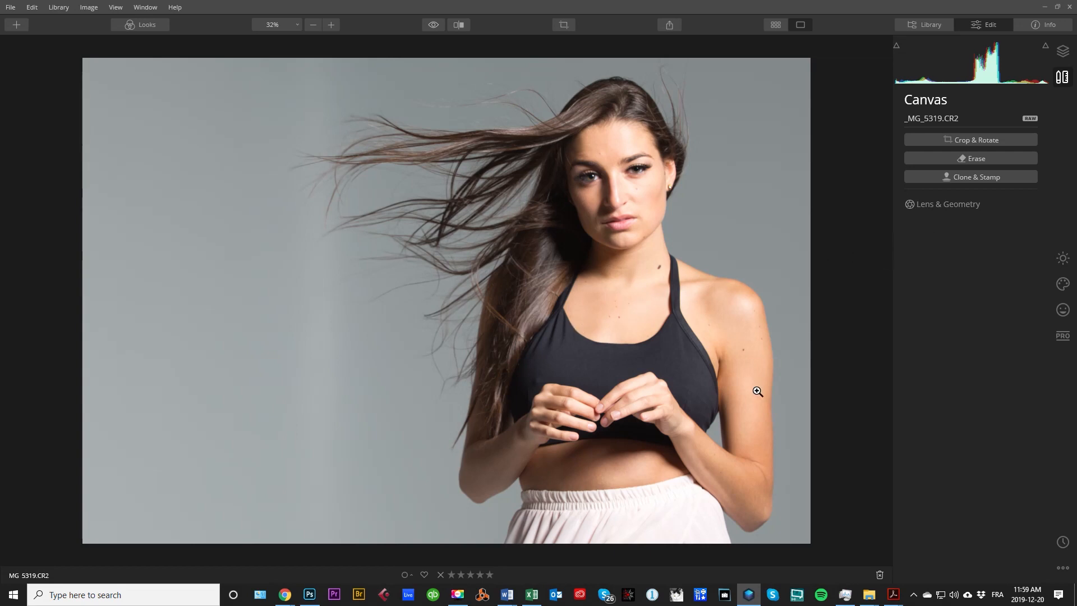
- Add a new adjustment layer from the Layers panel and rename it 'Filter'
click(1062, 336)
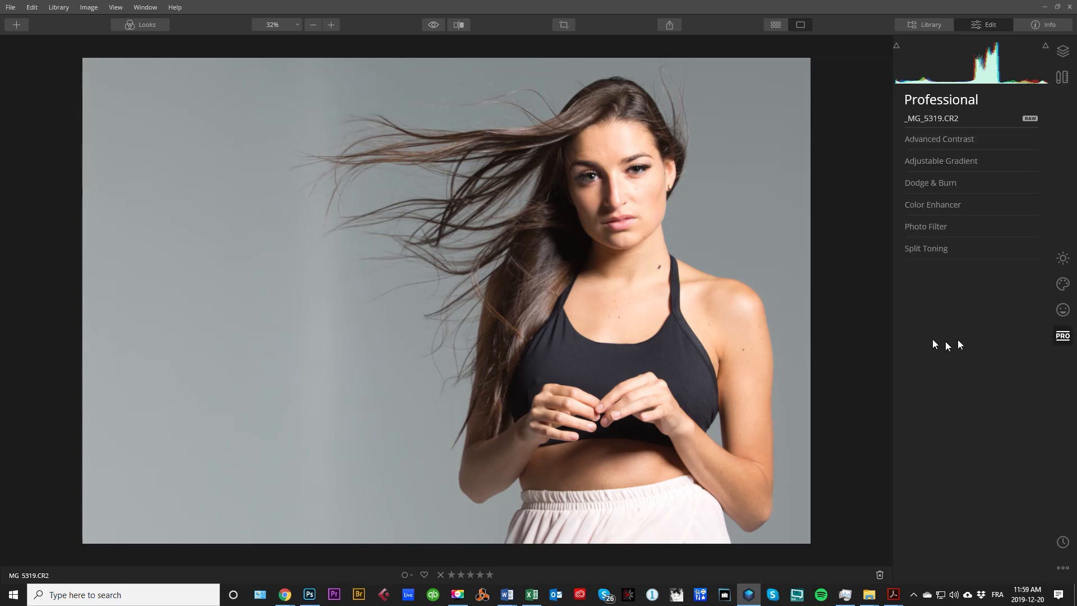
mouse_move(1063, 51)
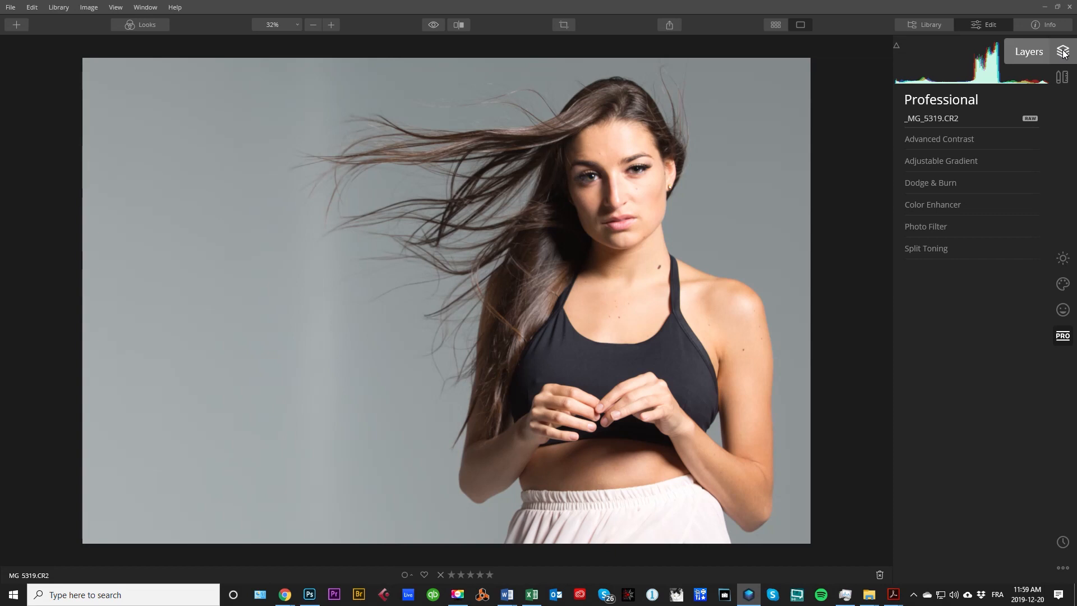
click(1063, 51)
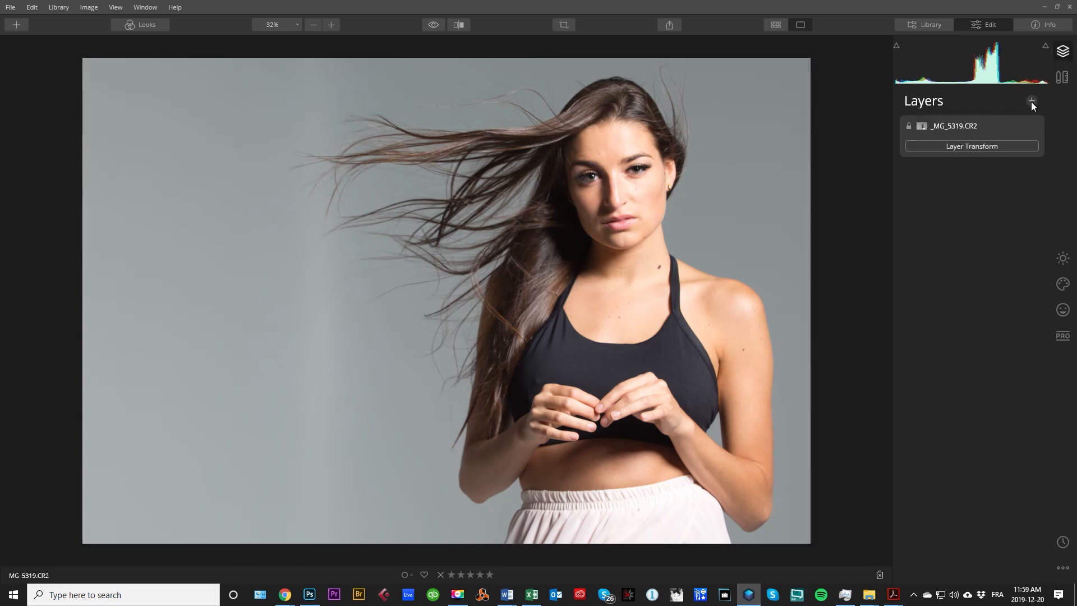
click(1032, 101)
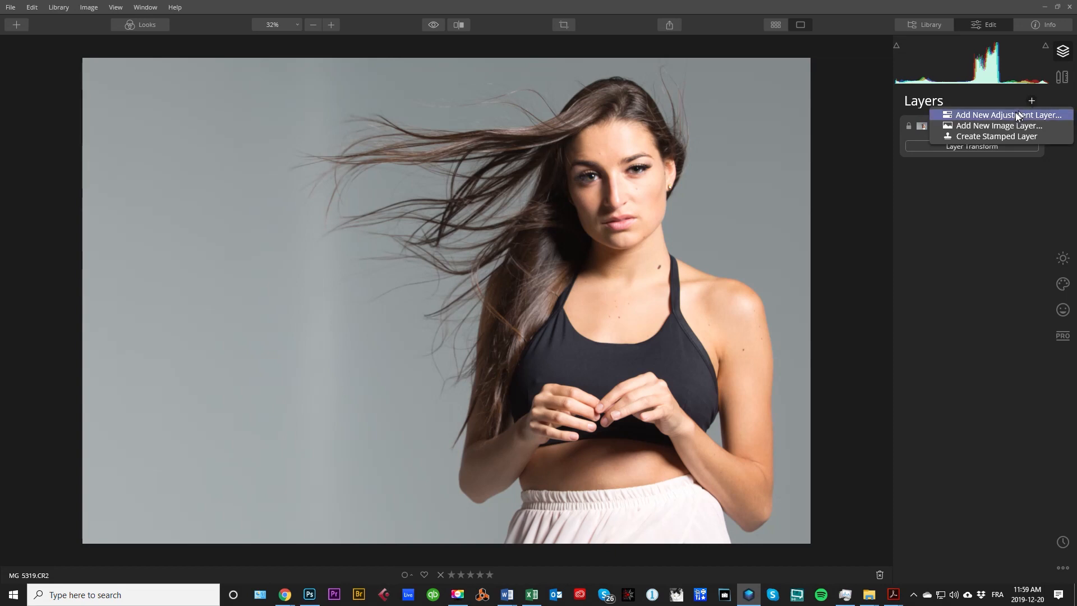
click(1007, 114)
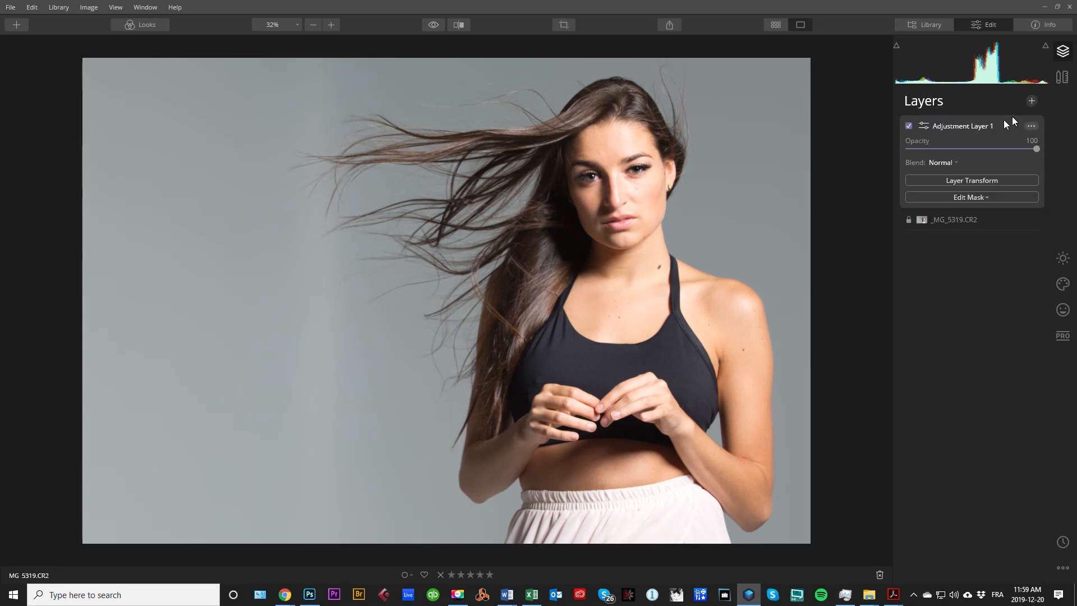
click(1030, 126)
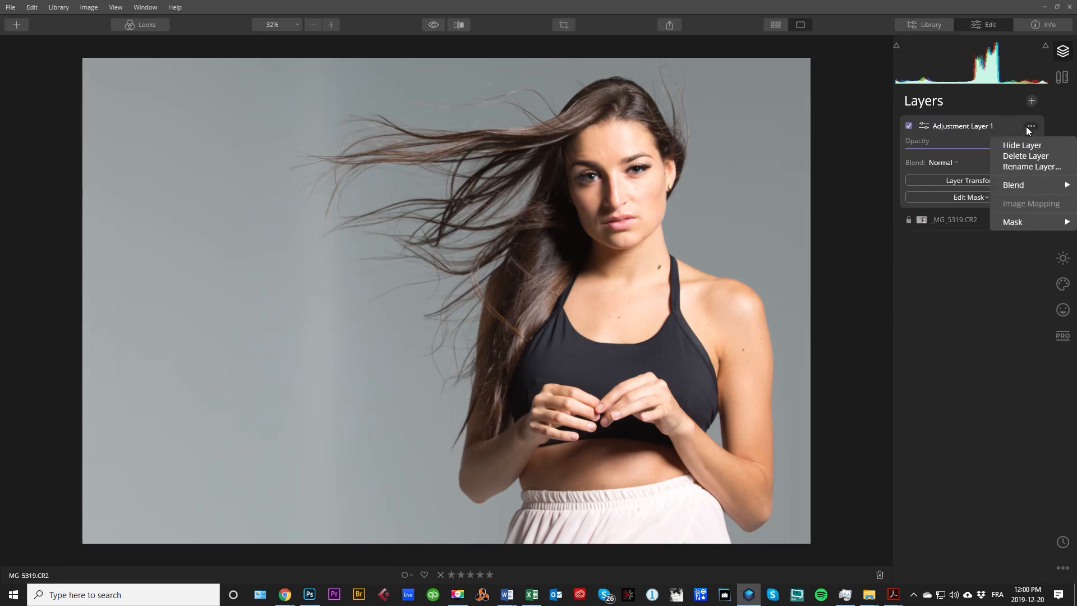
click(1032, 166)
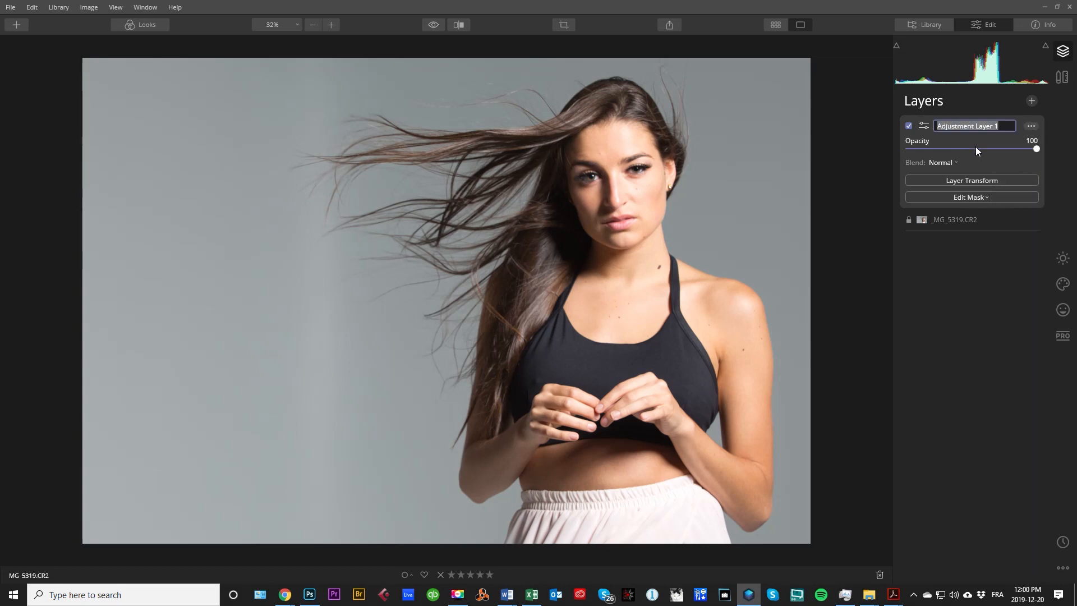
text(Filter)
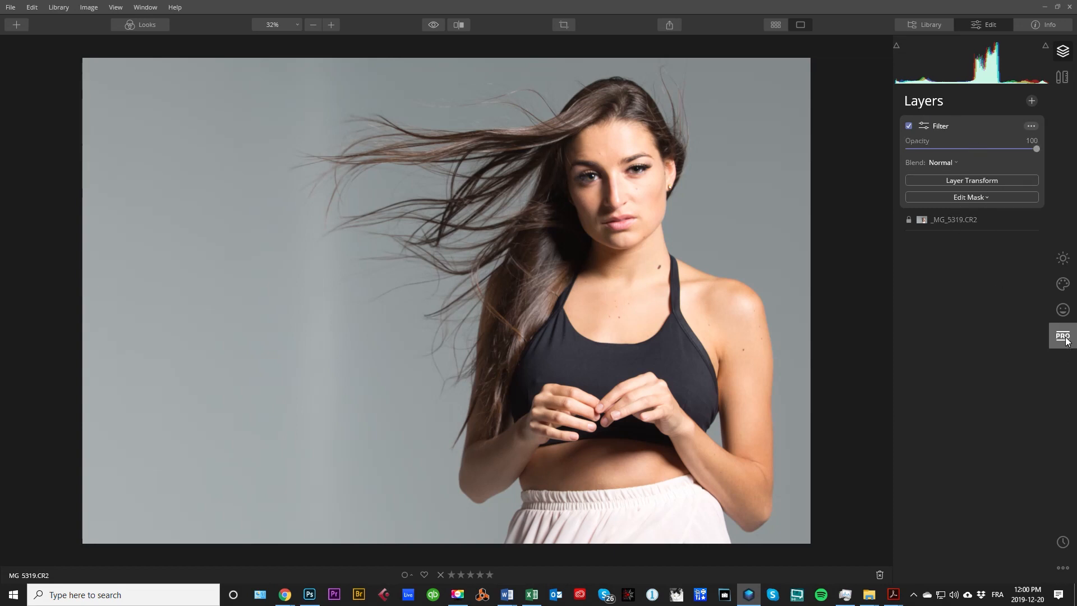
- Expand Photo Filter in the professional tools and set its Amount to 87
click(1063, 336)
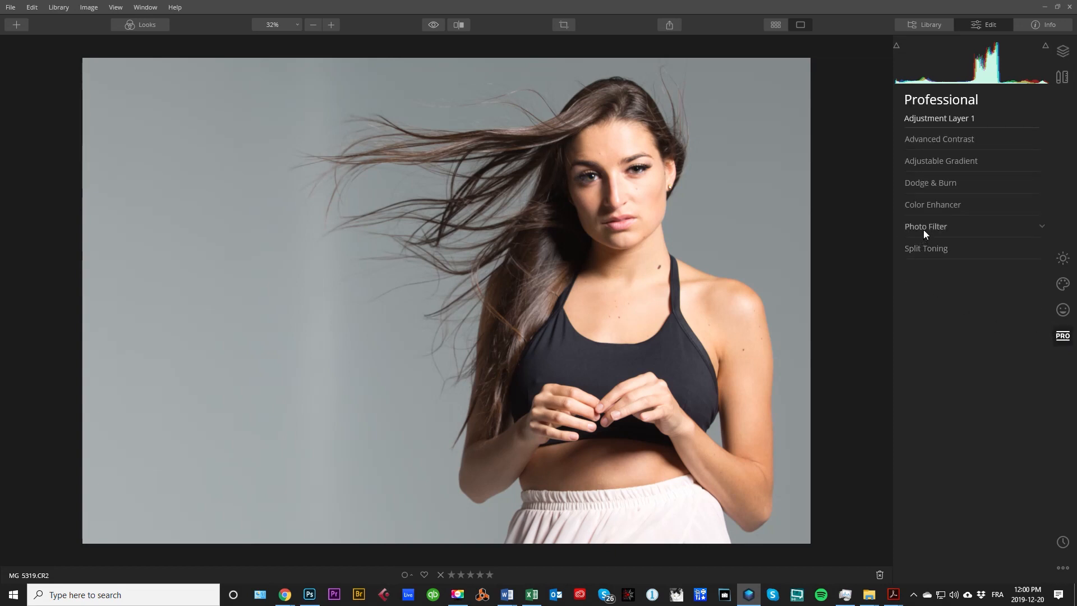
click(926, 226)
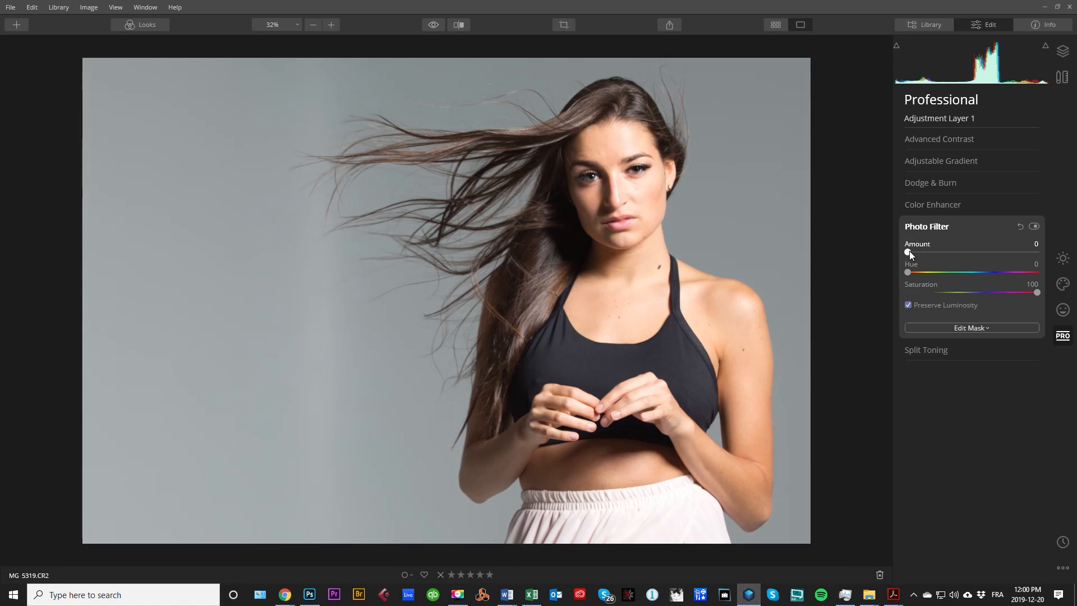
drag(909, 252, 1021, 252)
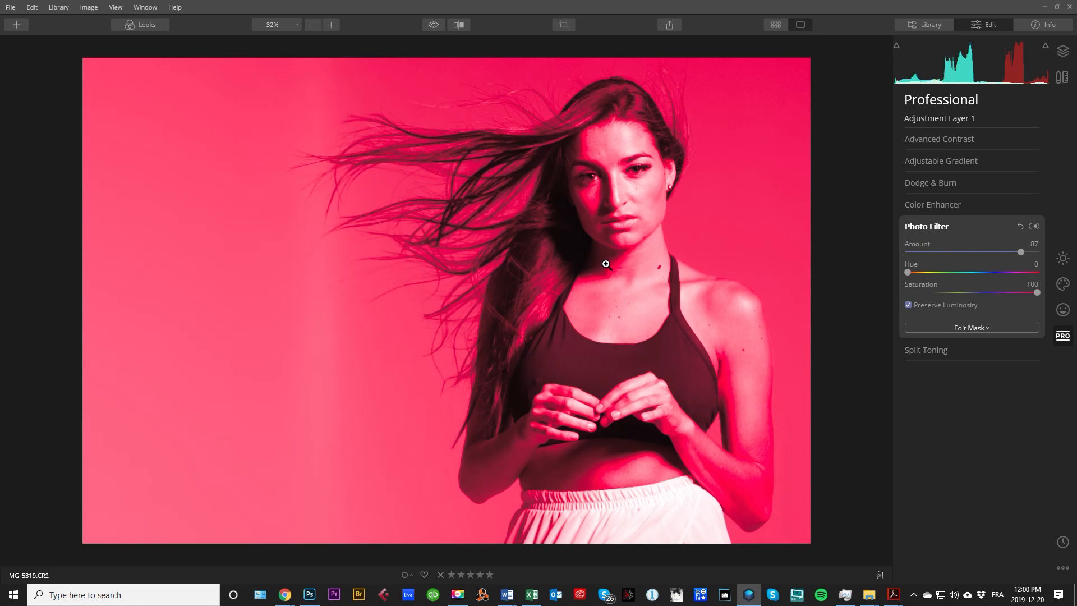
mouse_move(715, 247)
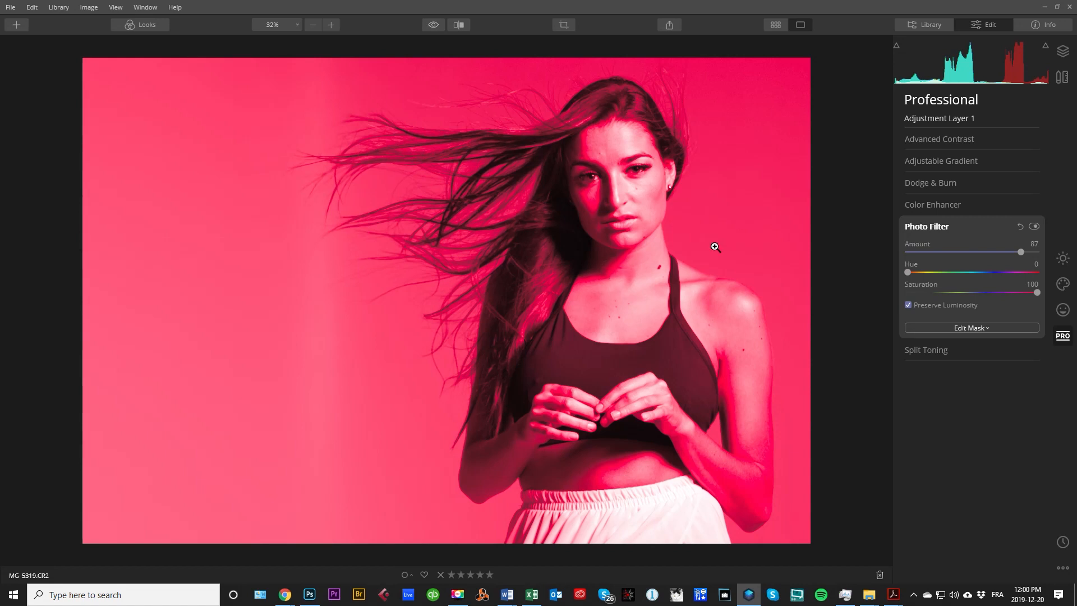
mouse_move(748, 251)
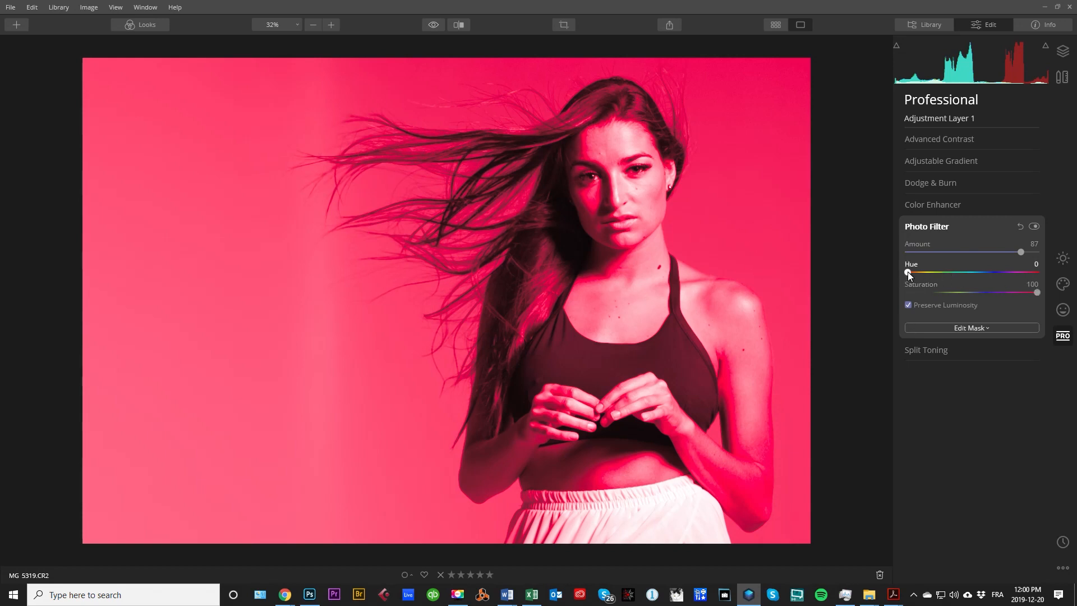
- Move the Photo Filter hue from 0 to about 229 for a medium blue tint
drag(907, 272, 986, 272)
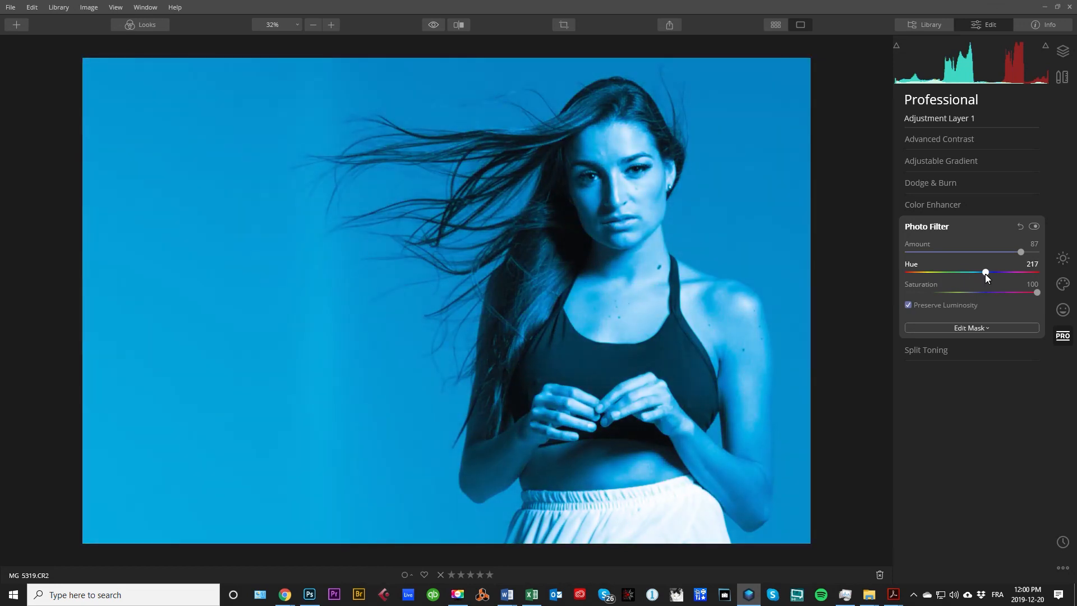
drag(985, 272, 993, 272)
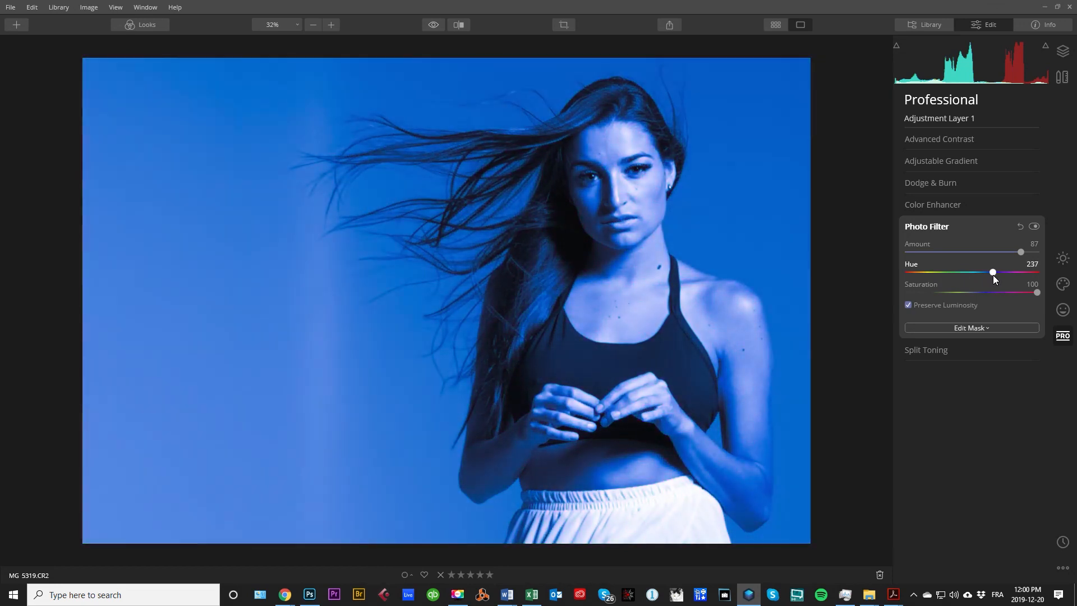
drag(993, 273, 989, 272)
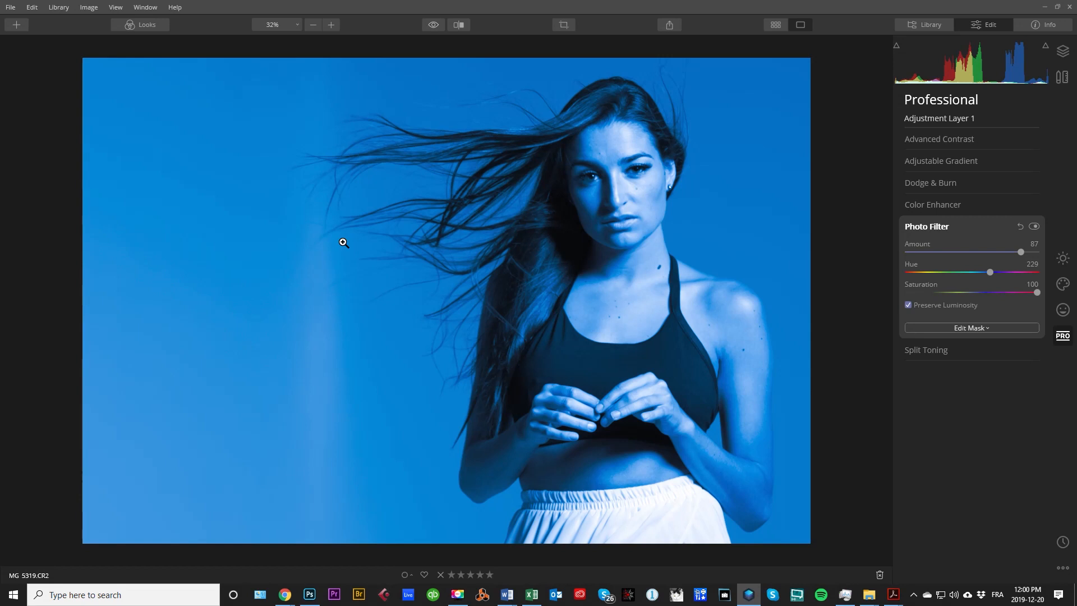
mouse_move(971, 432)
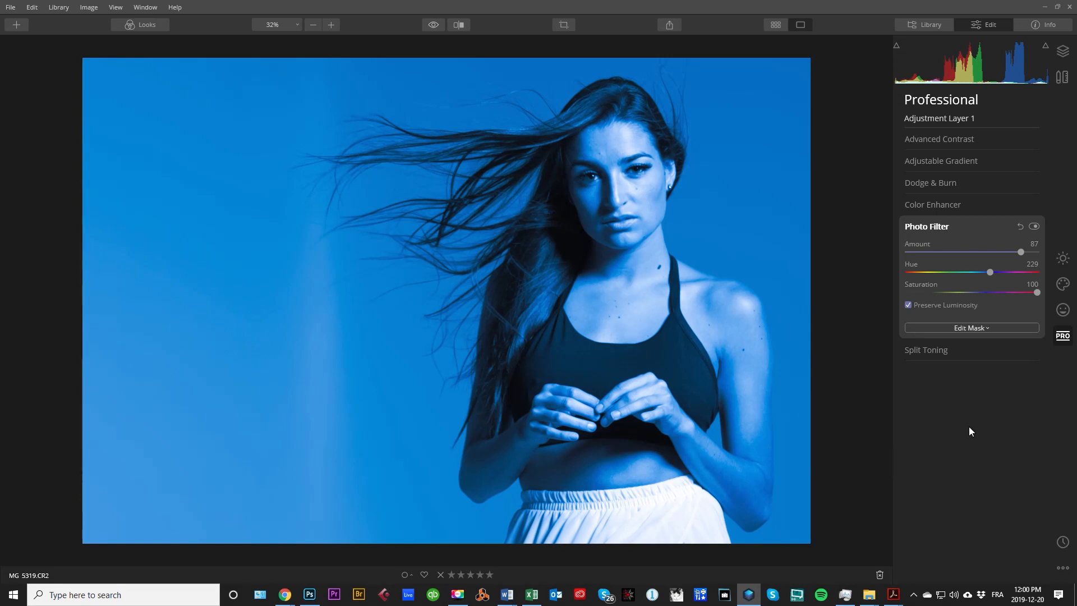
mouse_move(971, 427)
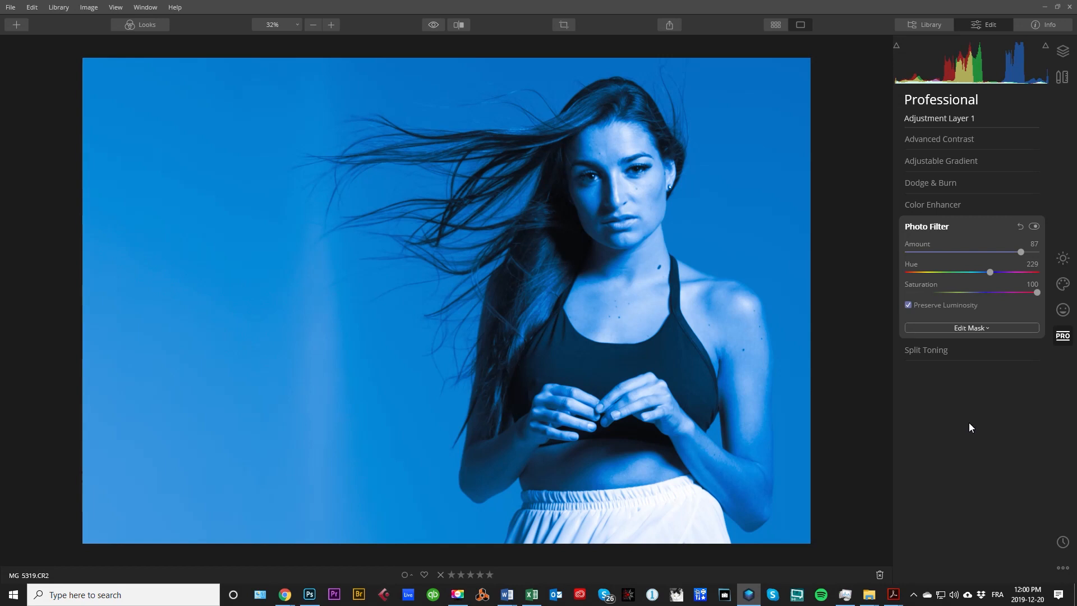
click(1062, 52)
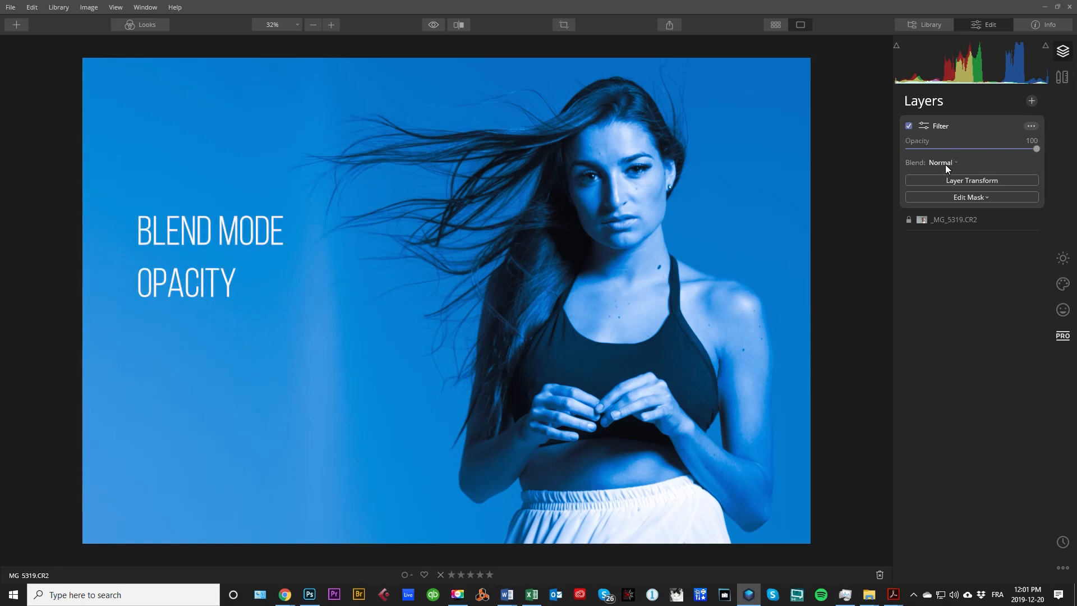
- Blend Filter with Color Burn, trying opacities 35, 45, 47, 26, 37, then 100
click(940, 162)
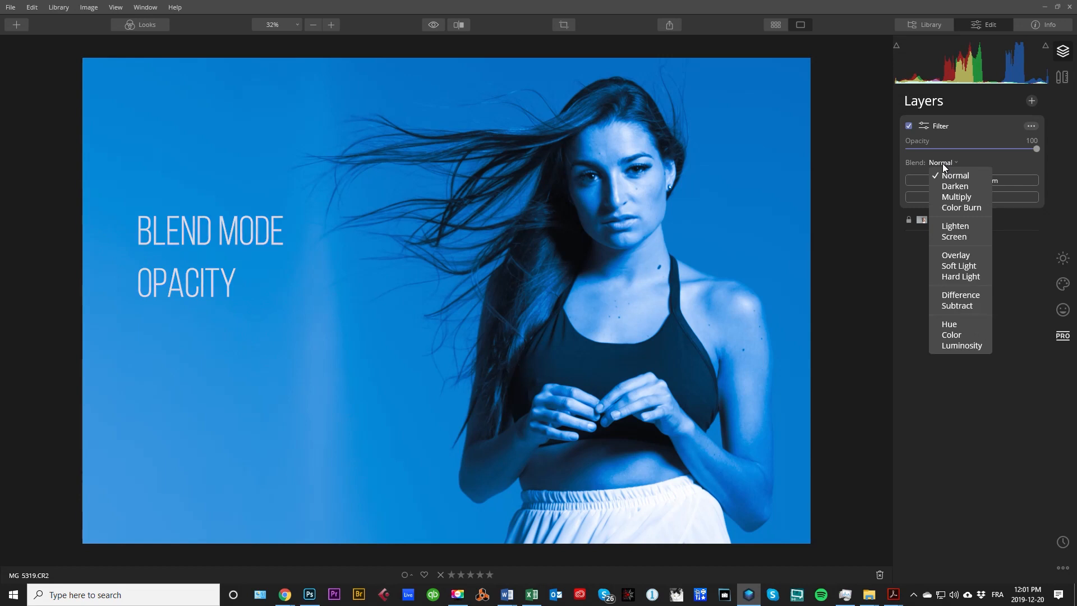
mouse_move(954, 187)
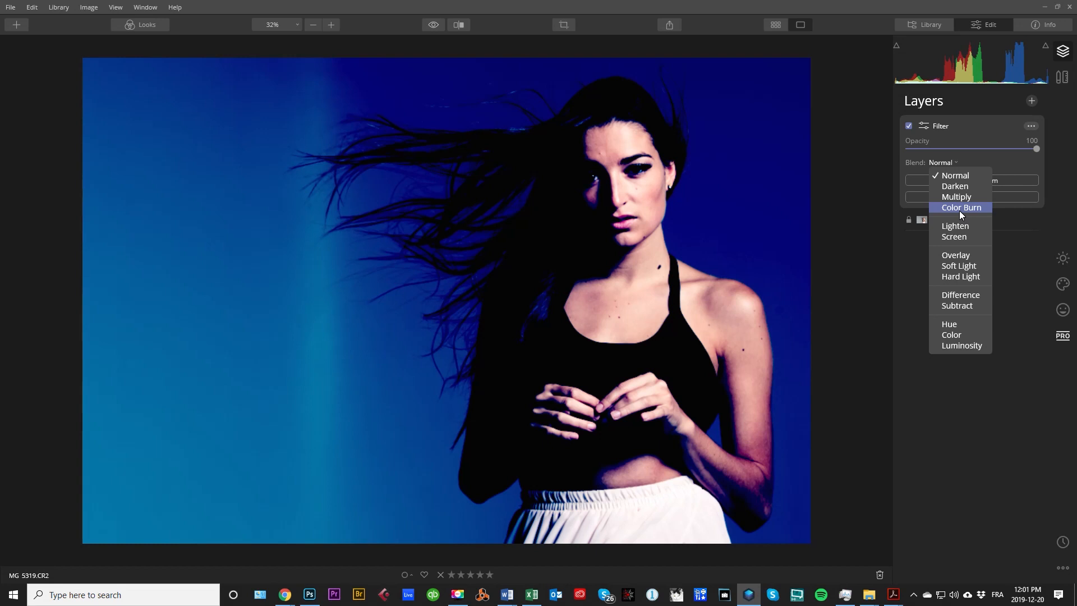
click(961, 208)
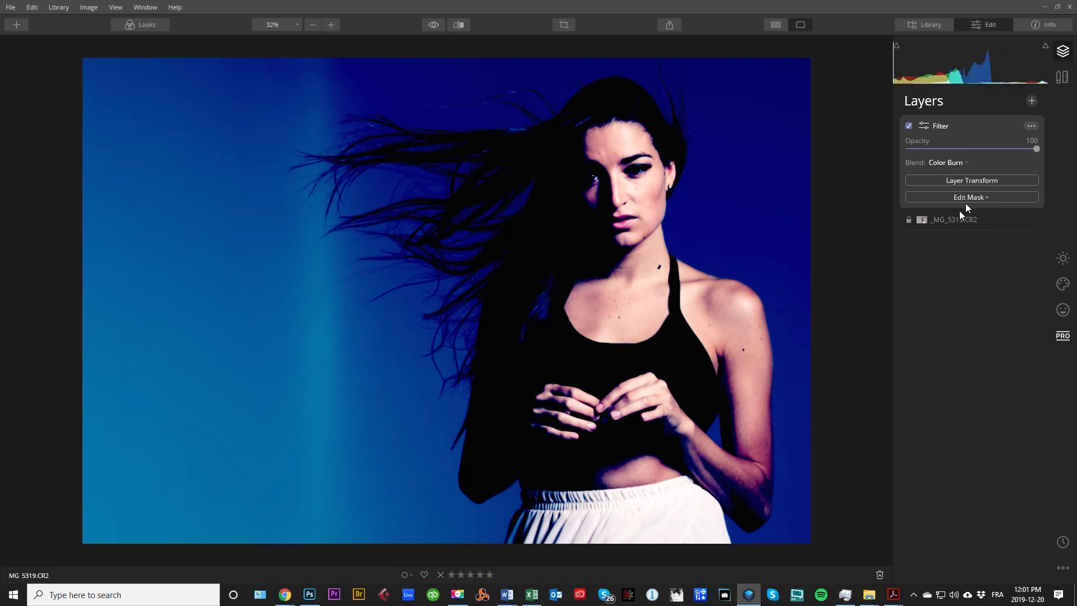
drag(1038, 149, 953, 149)
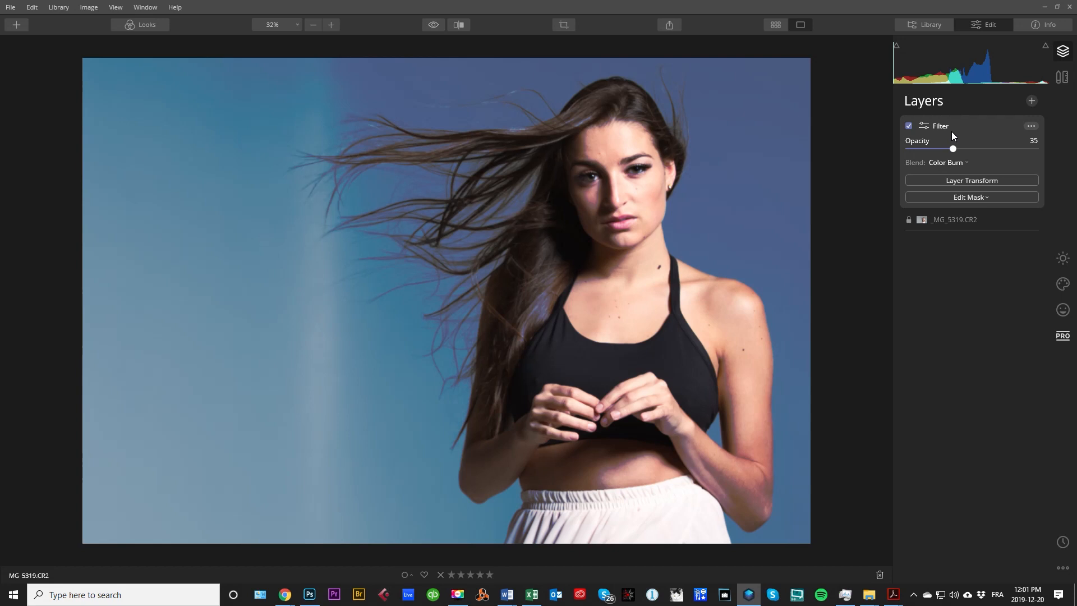
drag(953, 148, 966, 149)
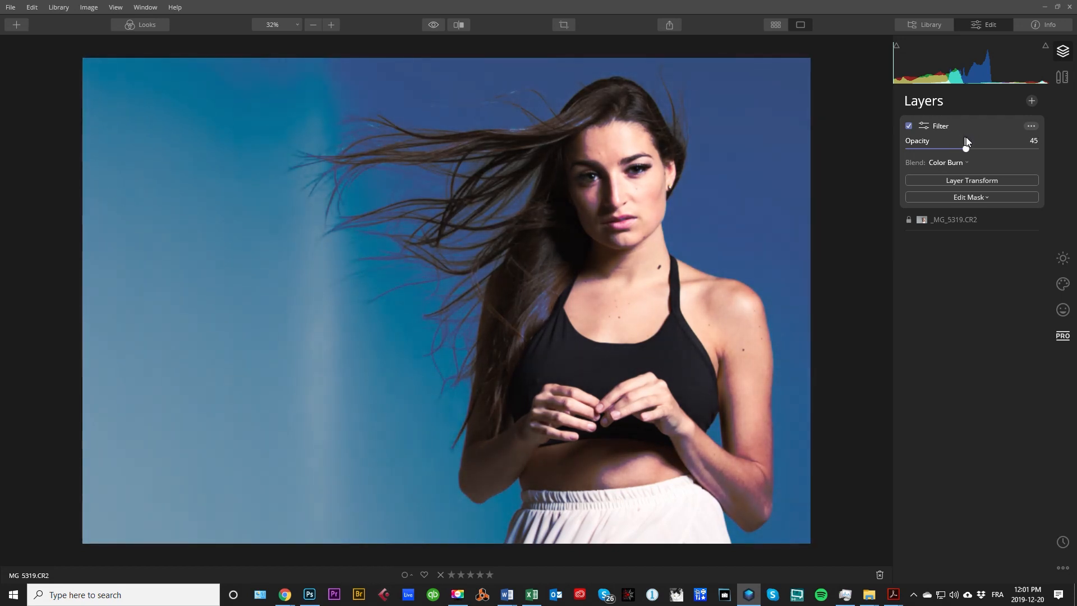
drag(965, 148, 969, 148)
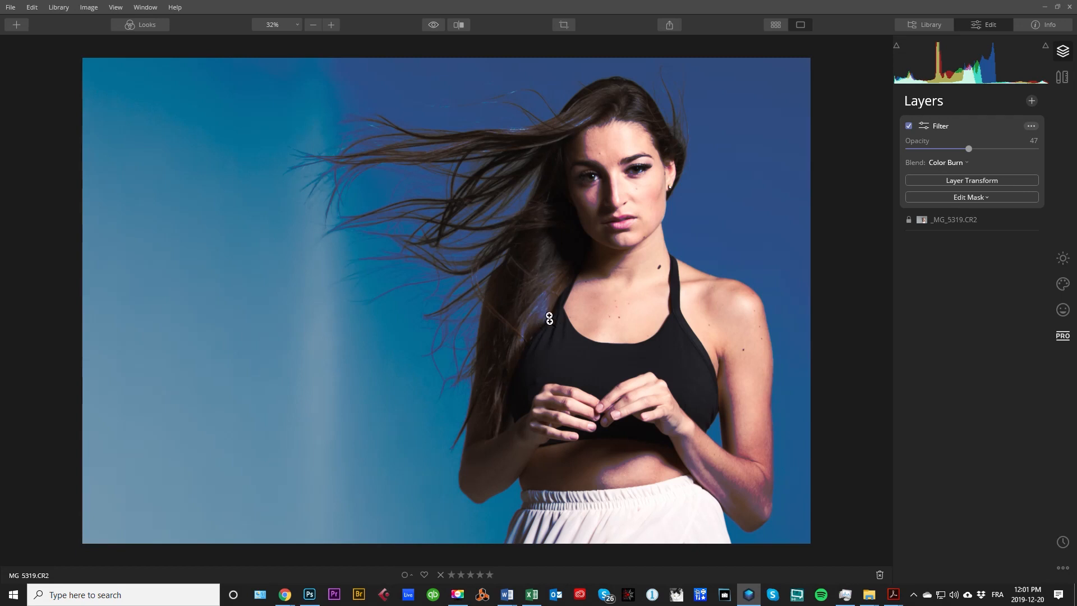
drag(969, 150, 948, 149)
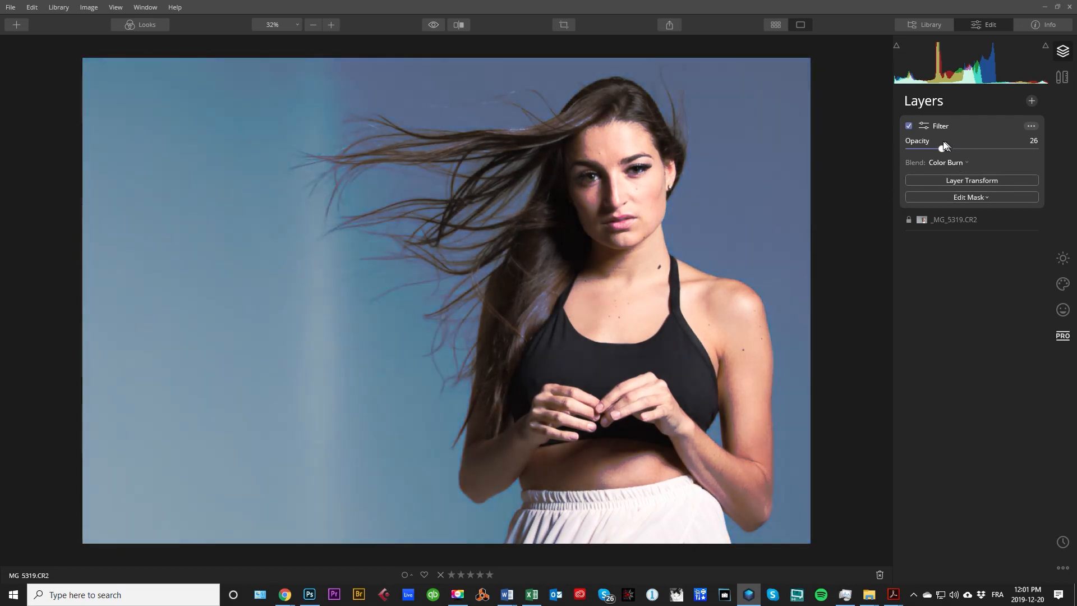
drag(945, 147, 959, 147)
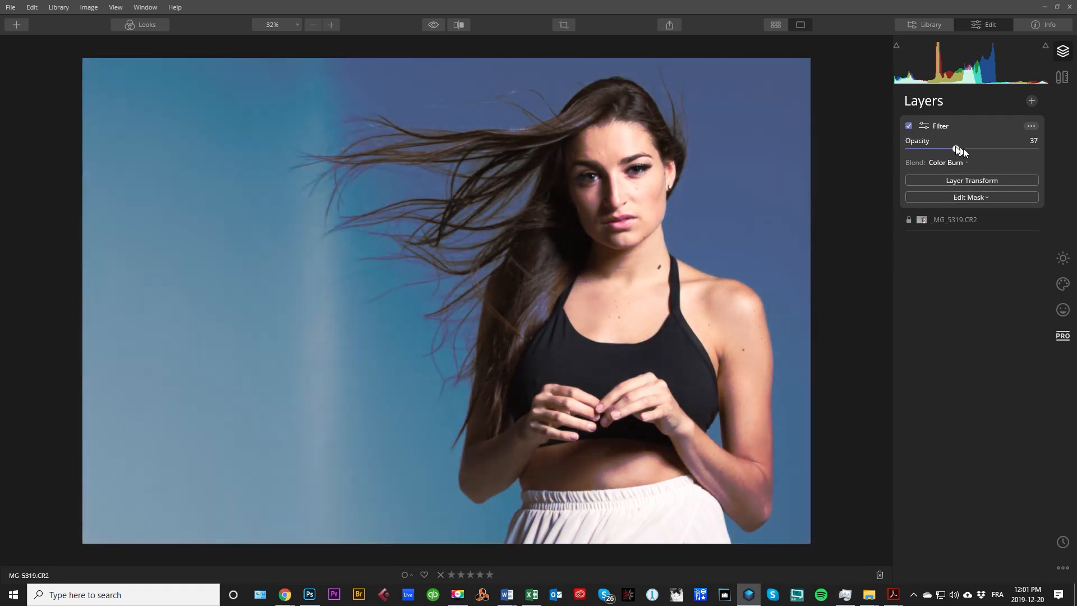
drag(955, 149, 1037, 148)
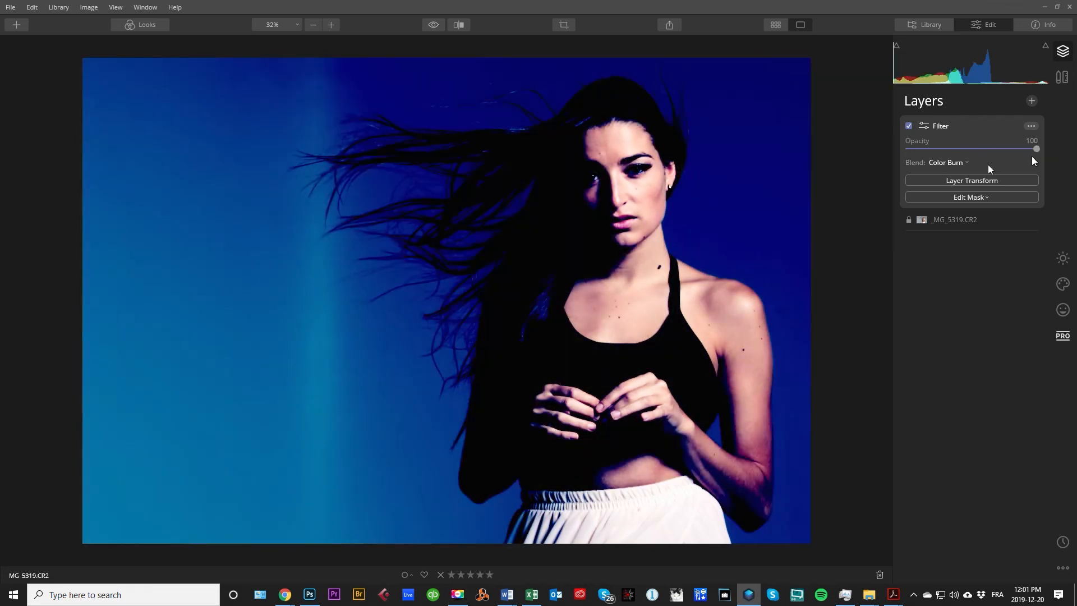
- Try Lighten blending on the Filter layer, testing opacities around 89 and 86
click(946, 162)
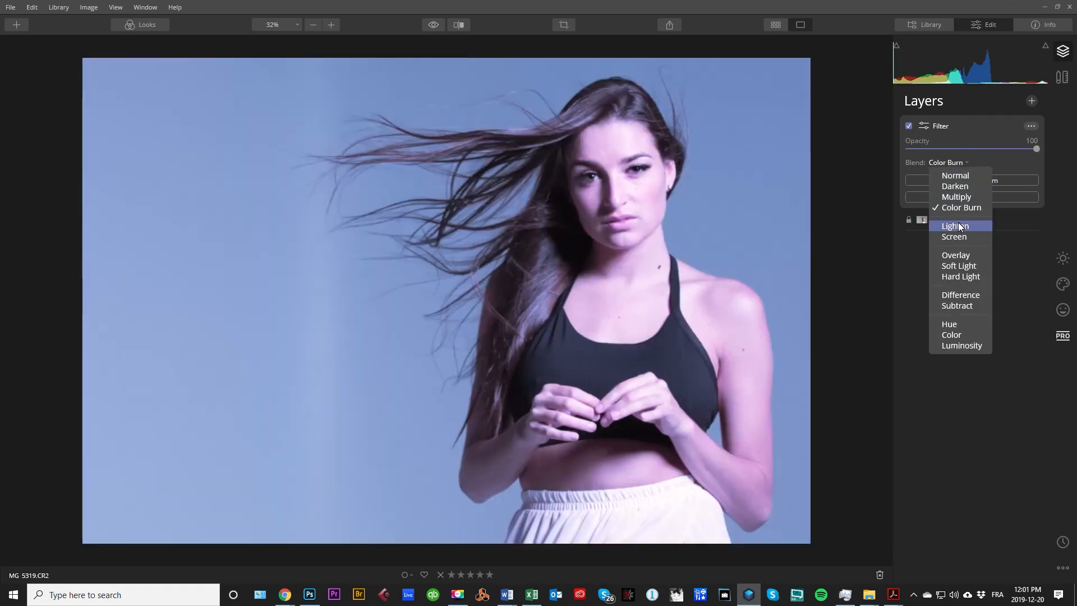
click(954, 225)
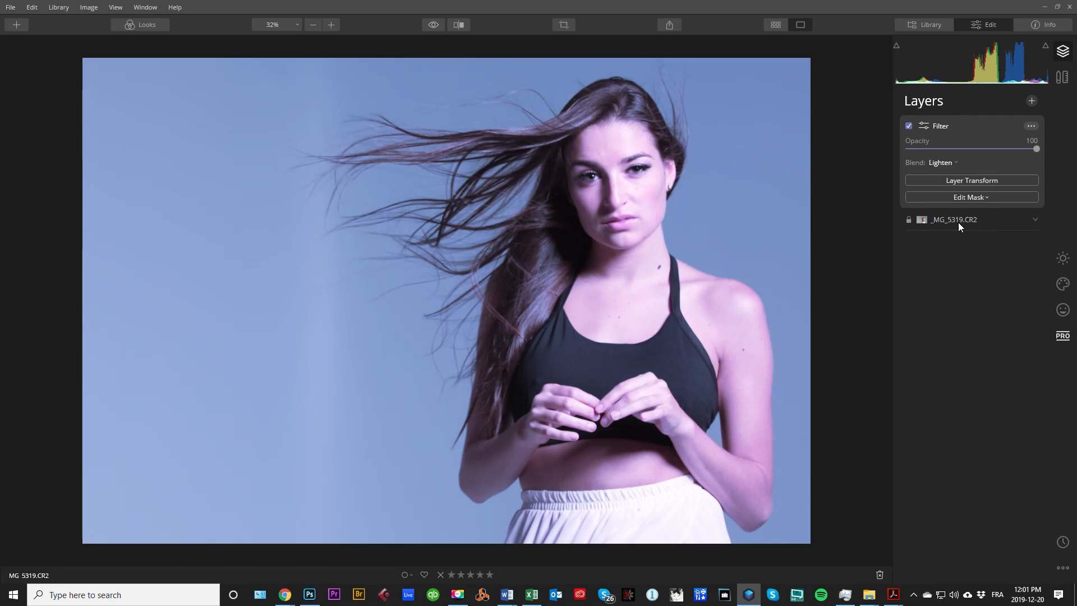
drag(1038, 148, 1022, 148)
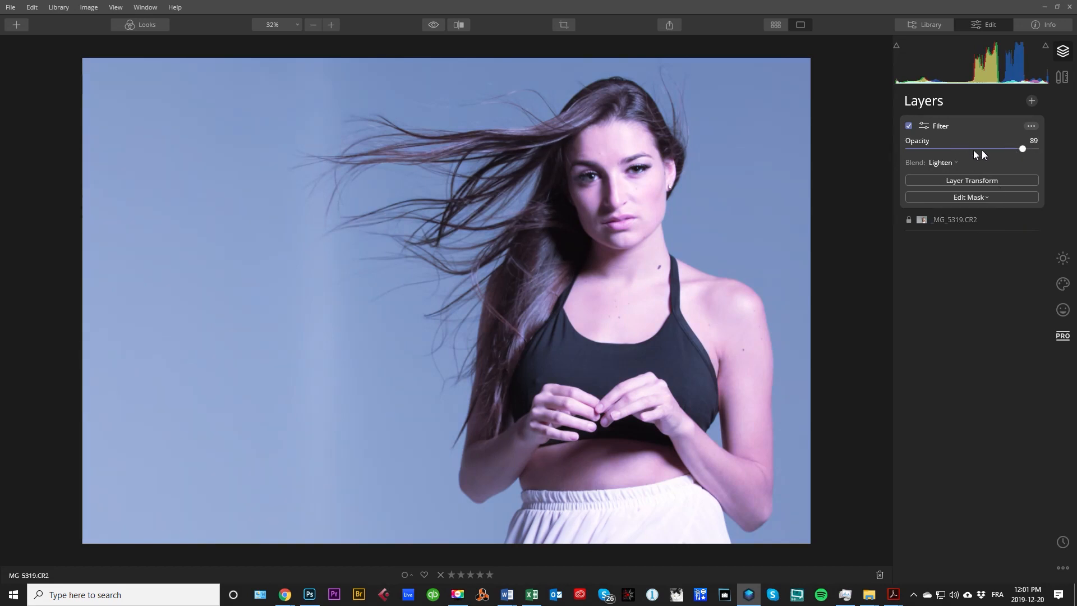
drag(1022, 148, 1017, 148)
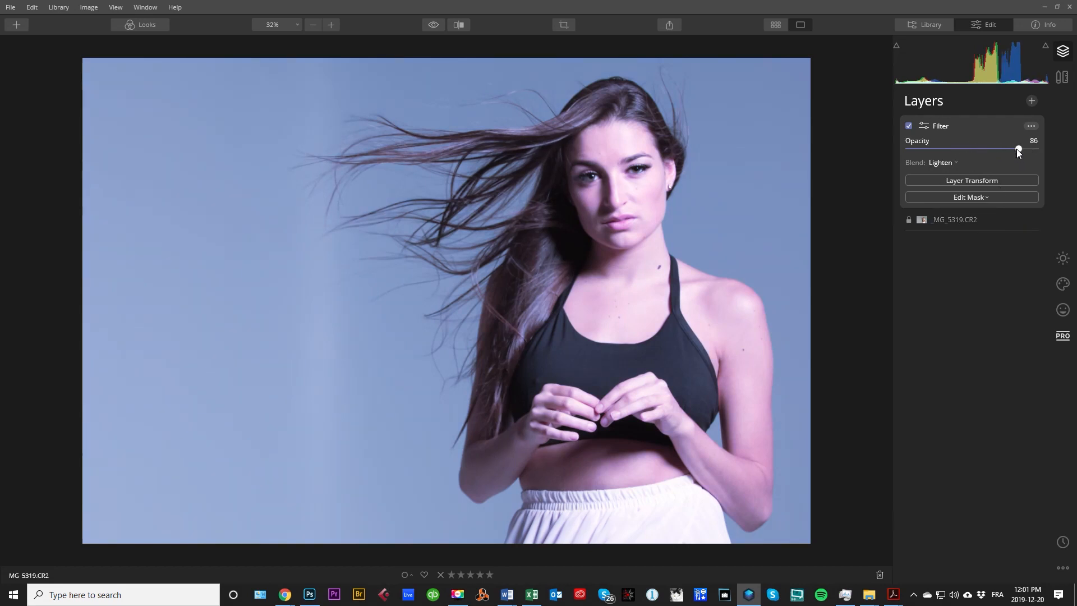
drag(1017, 149, 1000, 149)
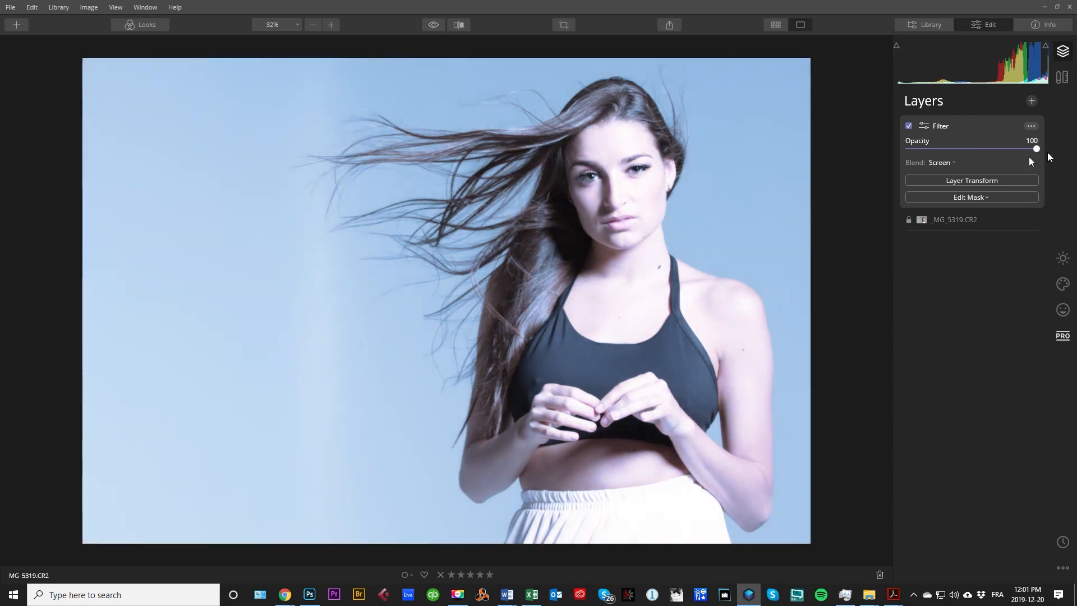
- Switch the Filter layer to Hard Light and set its opacity to 61
click(940, 162)
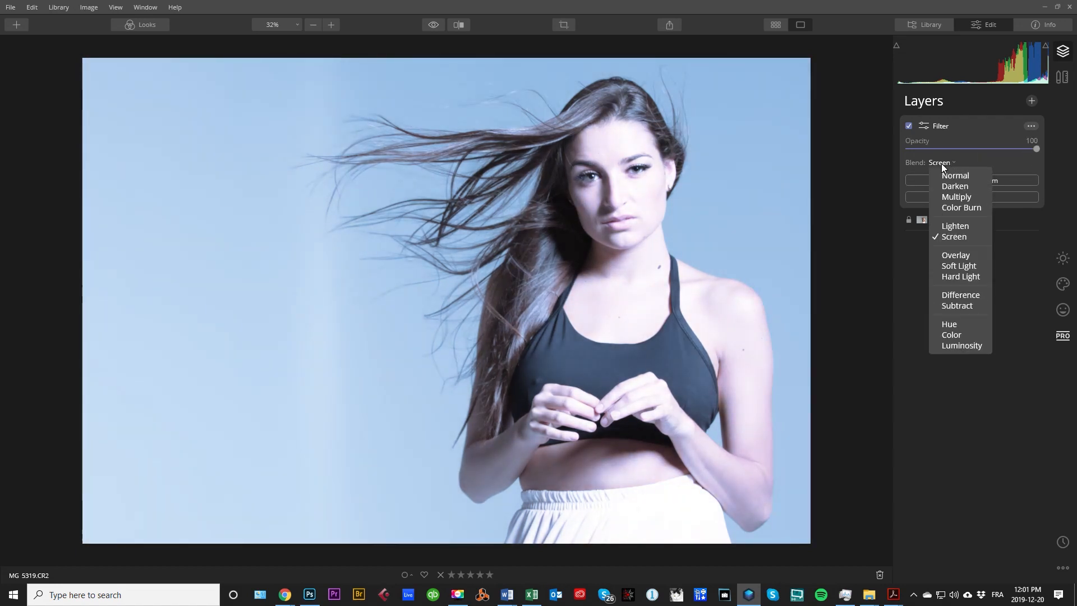
mouse_move(960, 276)
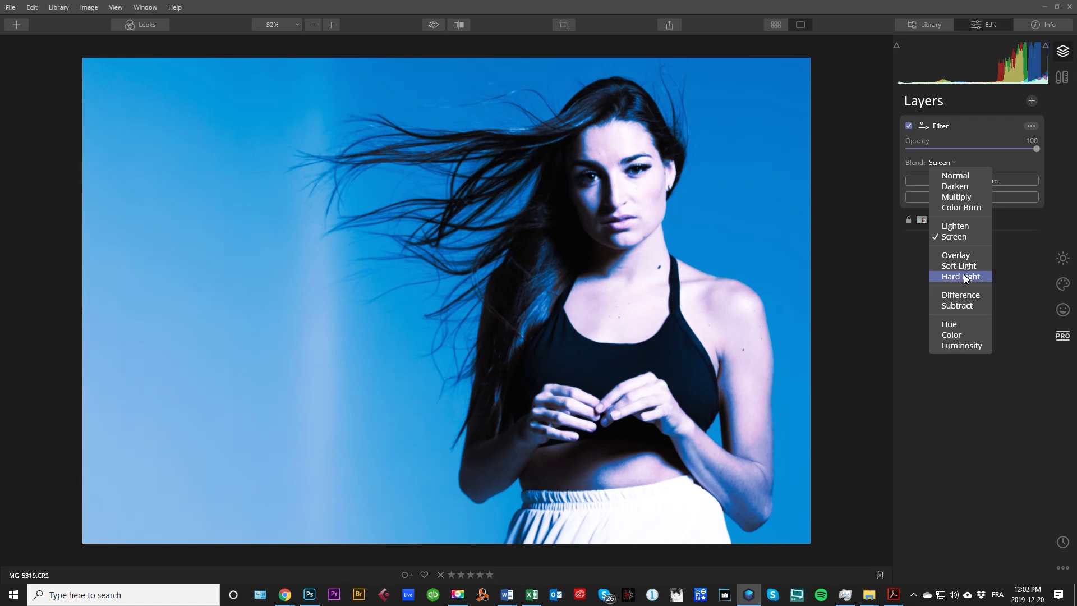
click(960, 276)
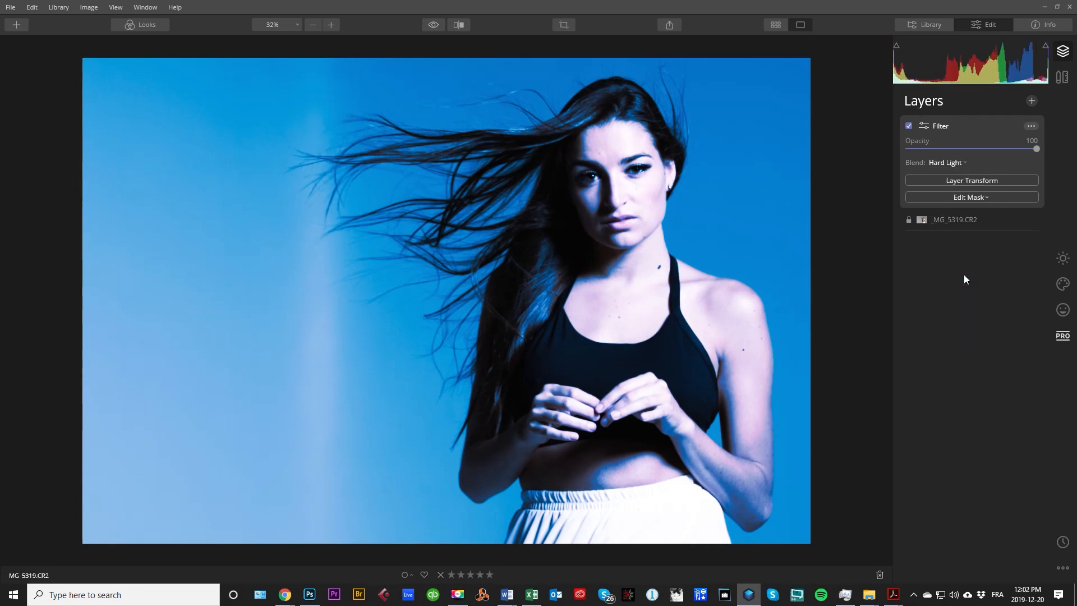
drag(1038, 149, 1031, 148)
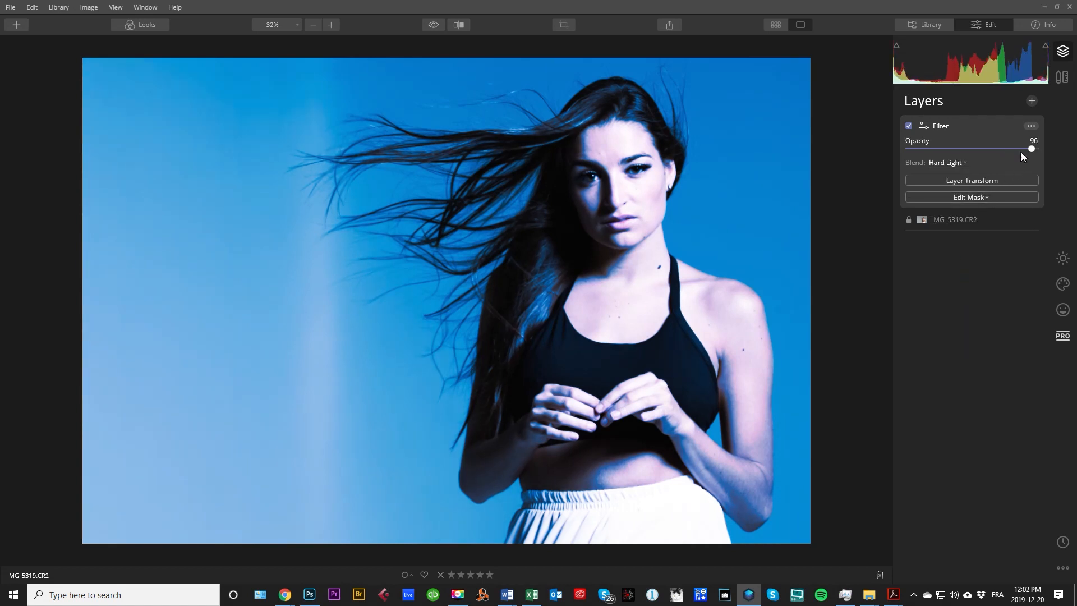
drag(1030, 148, 976, 148)
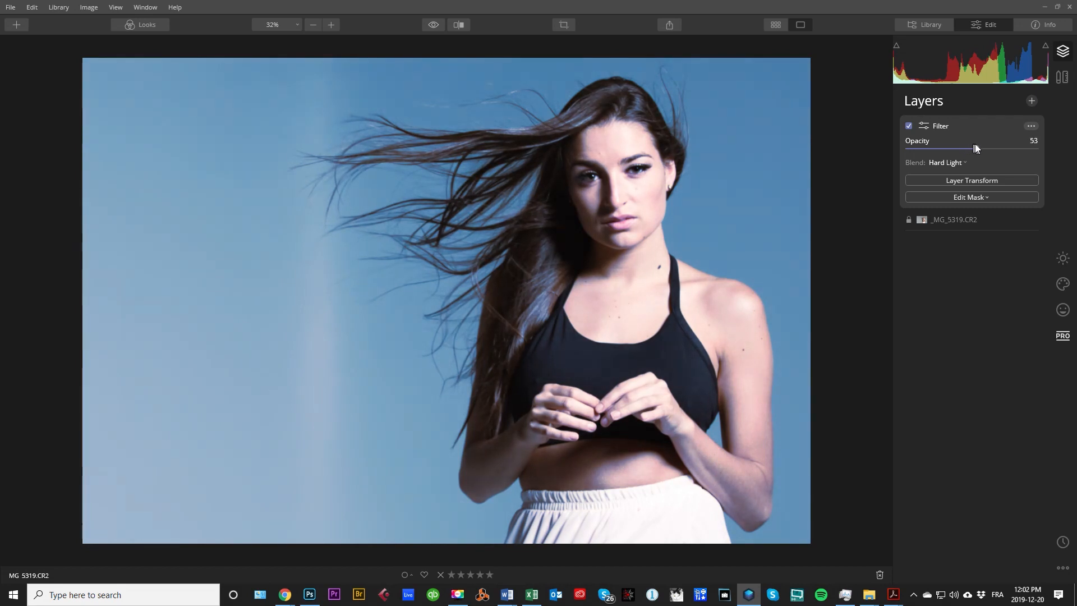
drag(974, 146, 982, 146)
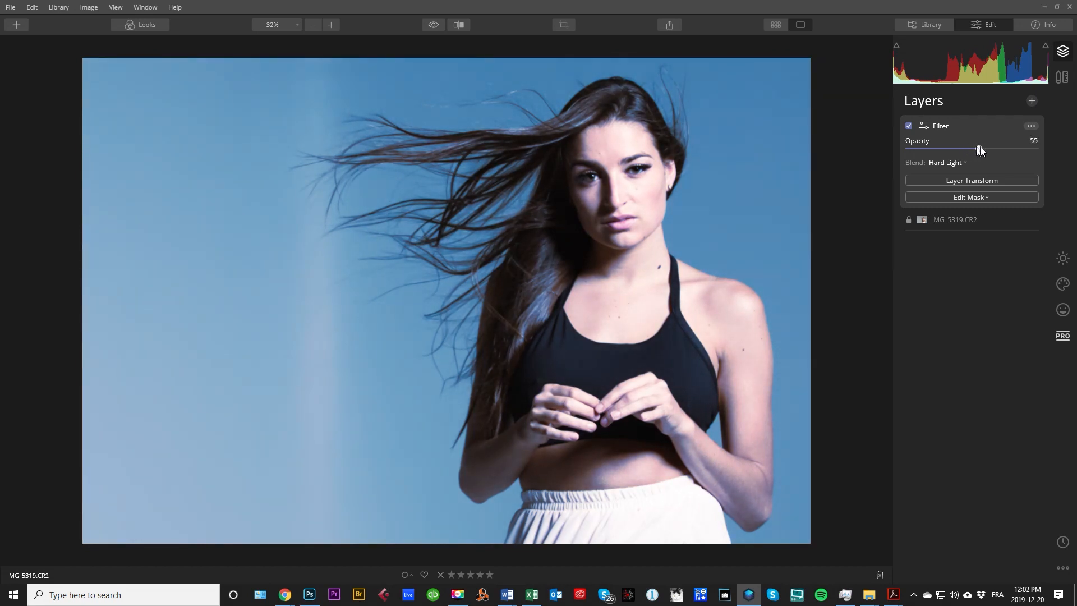
drag(980, 149, 986, 149)
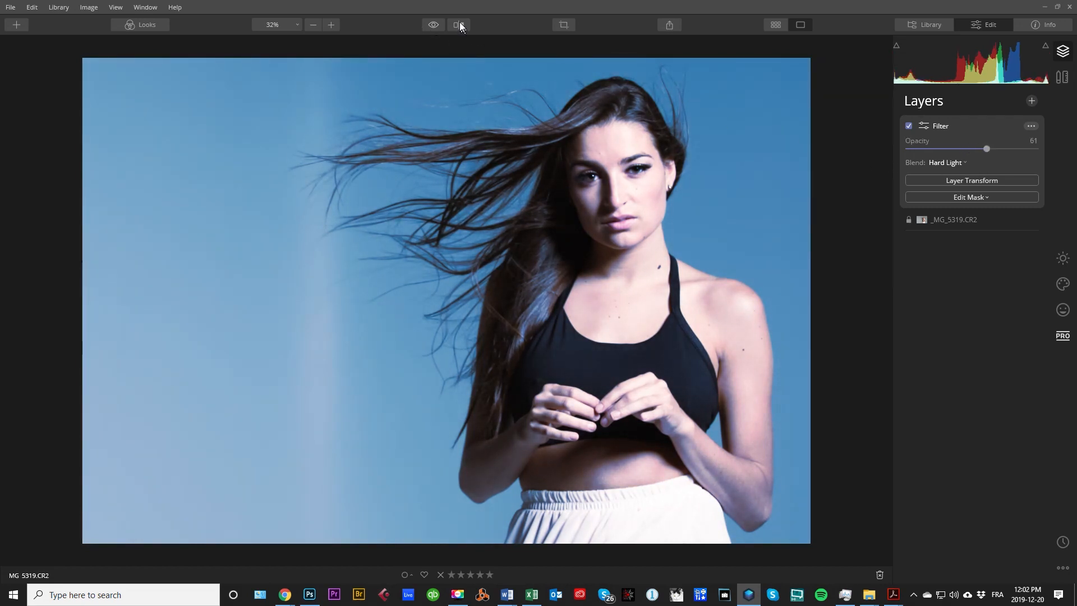
- Turn on the split before/after view and slide the divider across the portrait
click(458, 25)
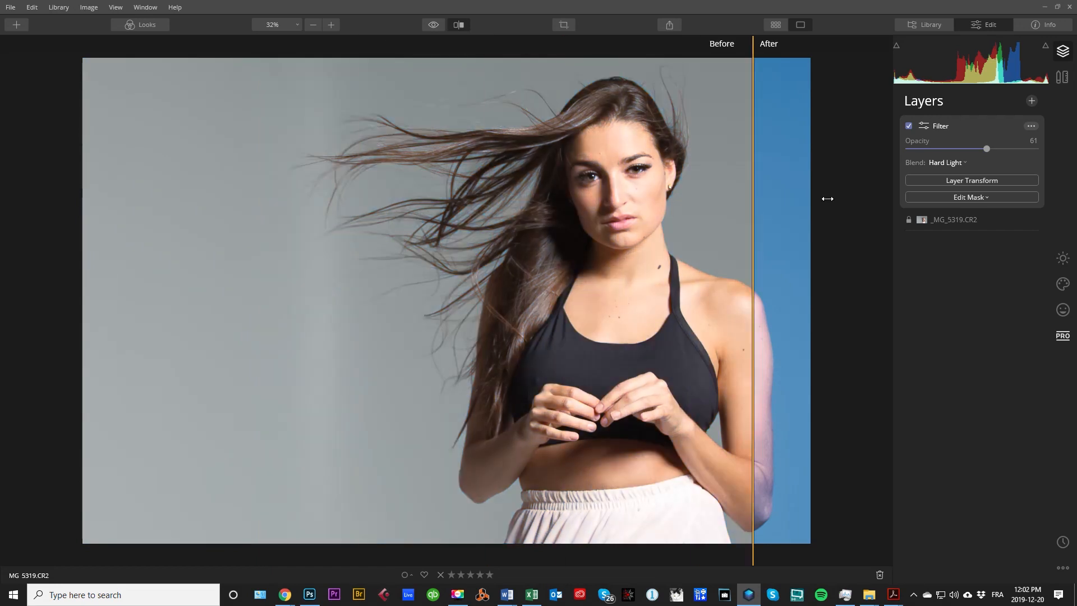
drag(752, 199, 136, 217)
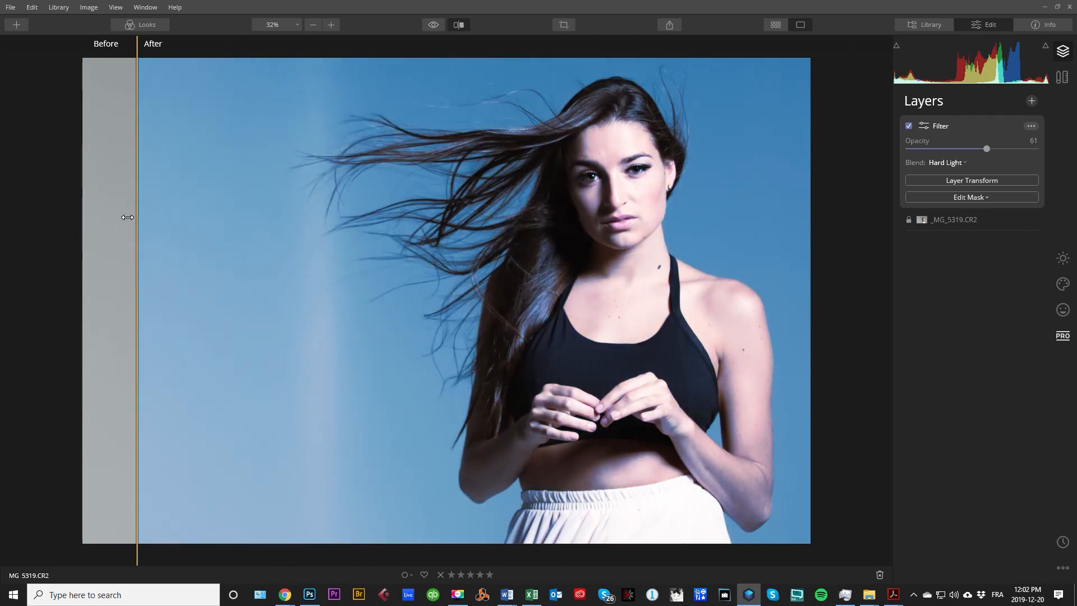
drag(137, 219, 171, 218)
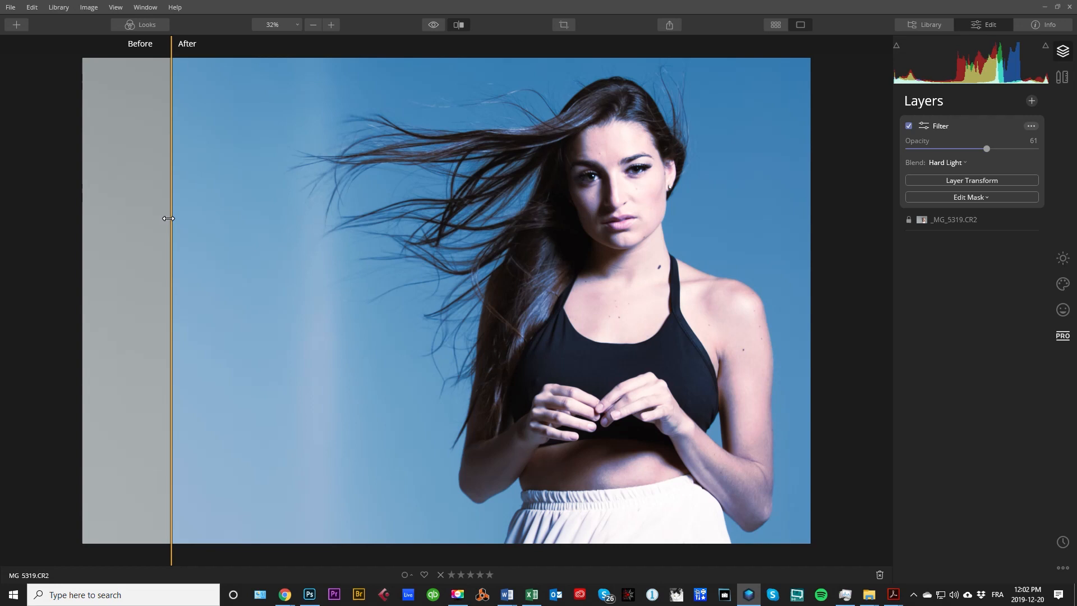
drag(172, 218, 209, 242)
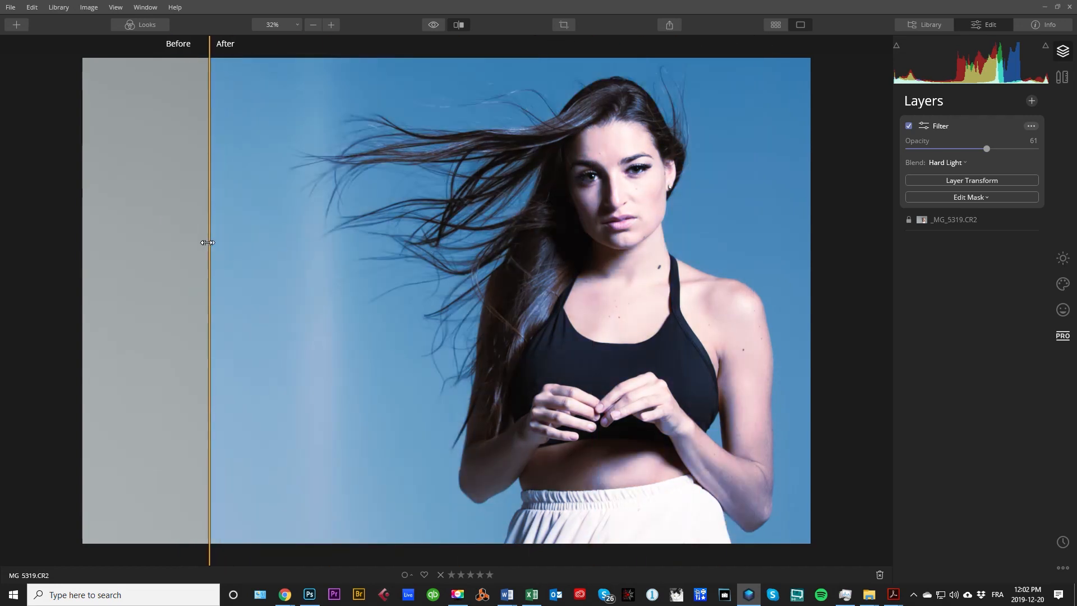
drag(210, 243, 144, 250)
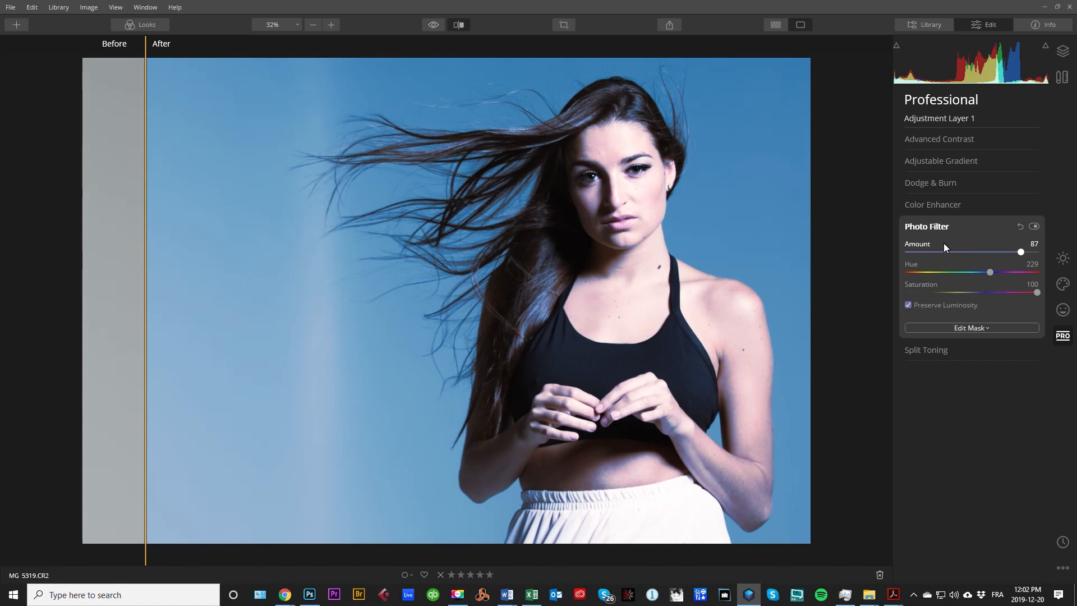
drag(144, 268, 656, 269)
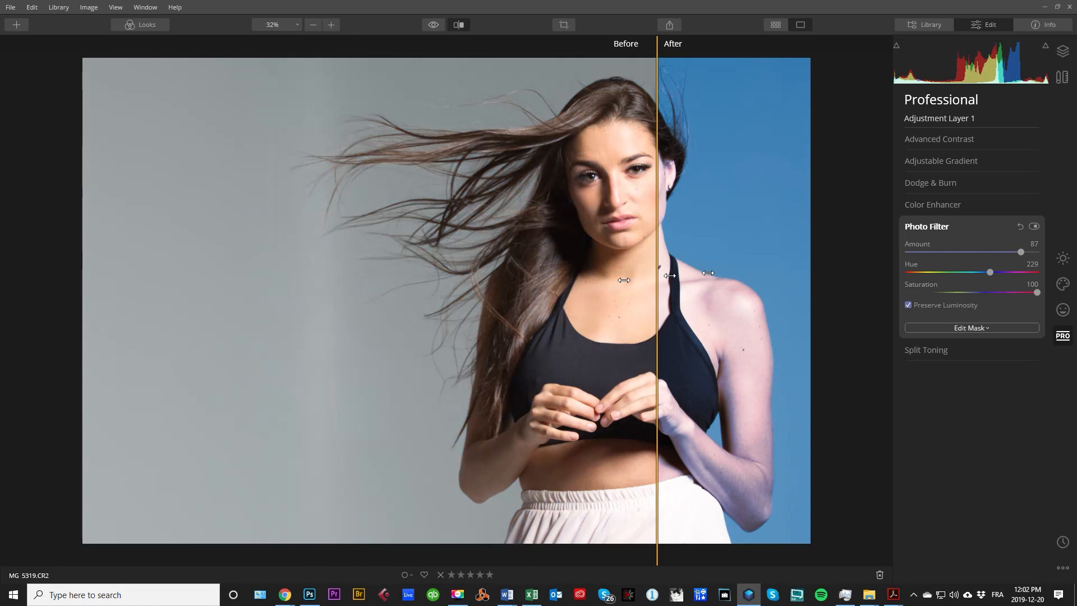
drag(655, 275, 280, 275)
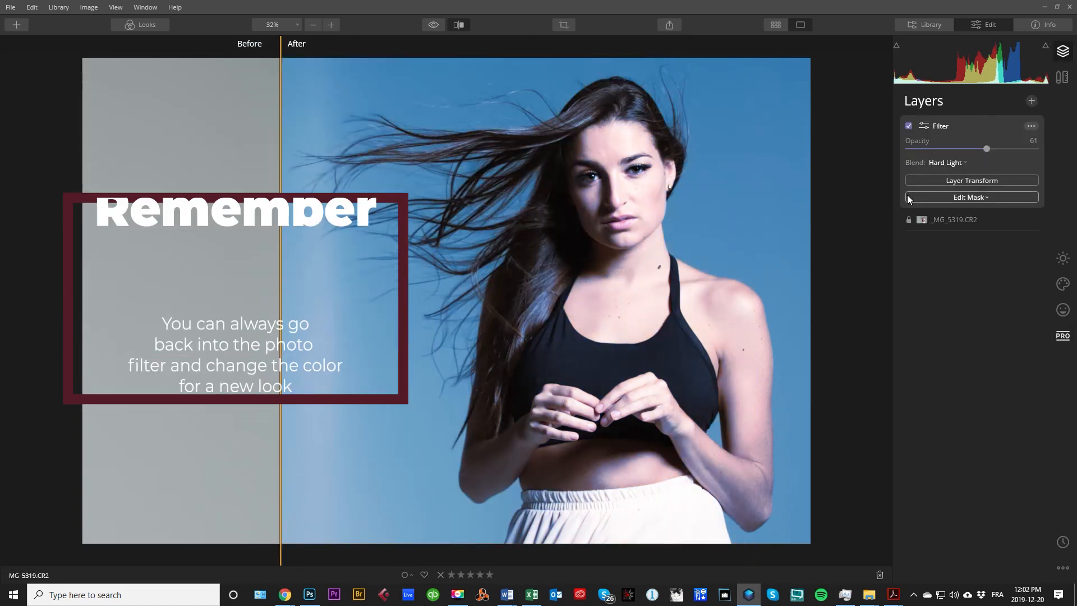
- Switch the Filter layer's blend to Difference, then Luminosity, and finally Darken
click(947, 163)
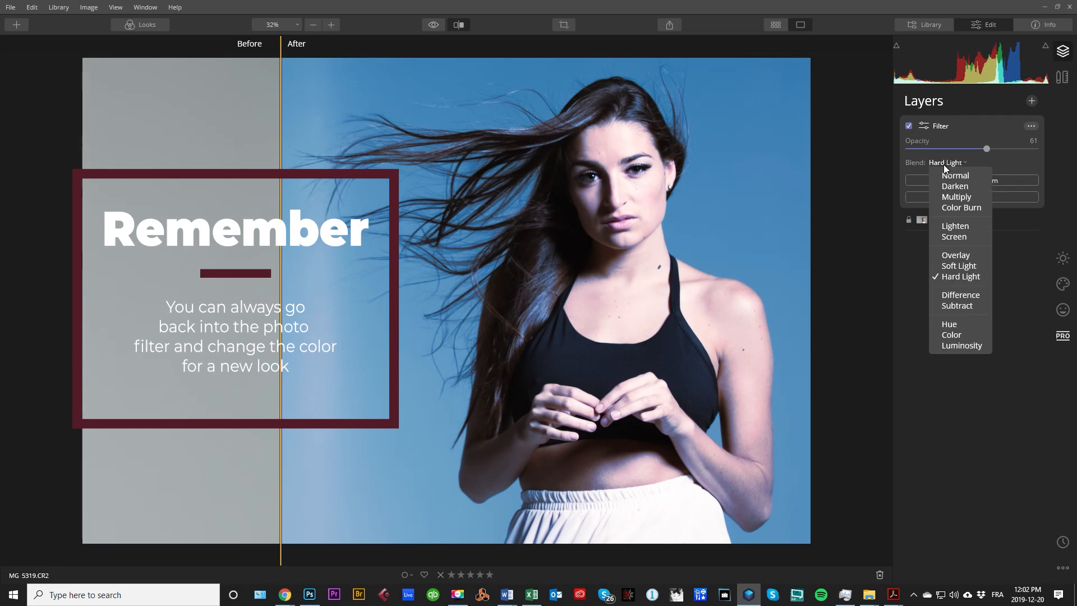
click(960, 295)
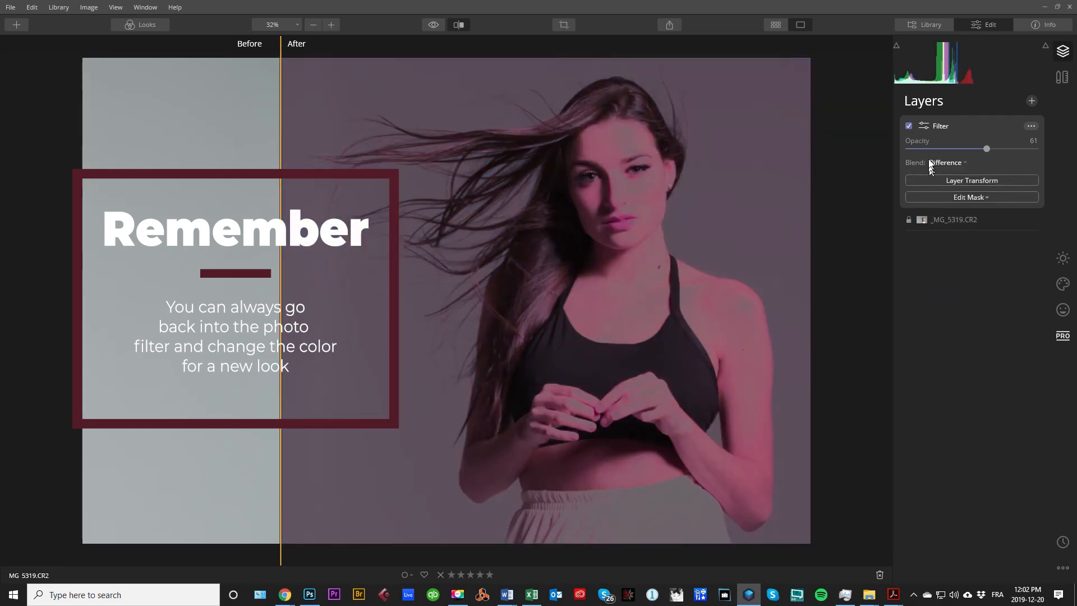
click(947, 163)
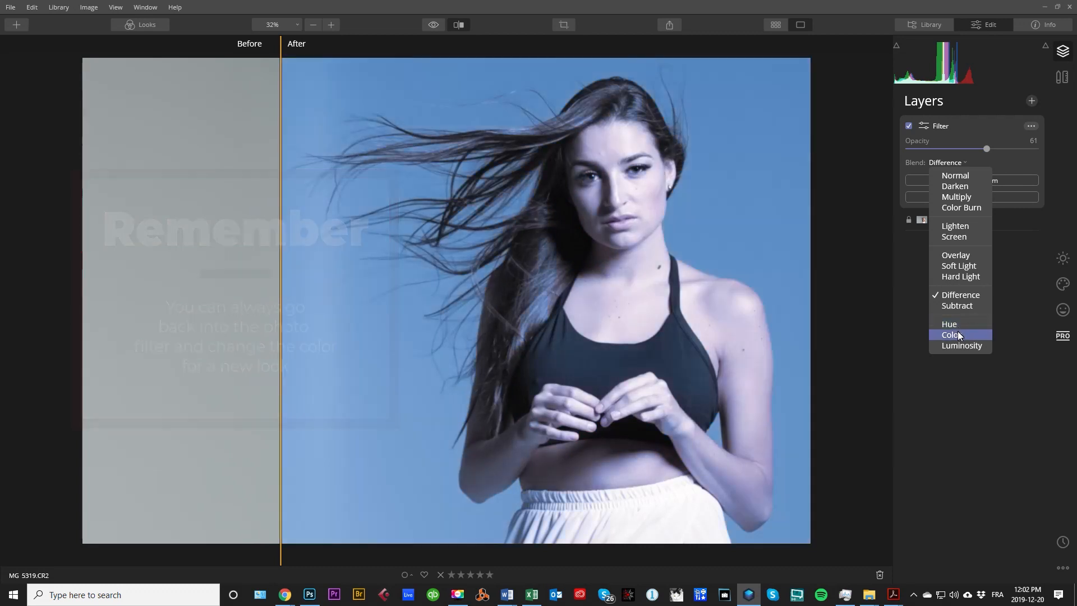
mouse_move(949, 324)
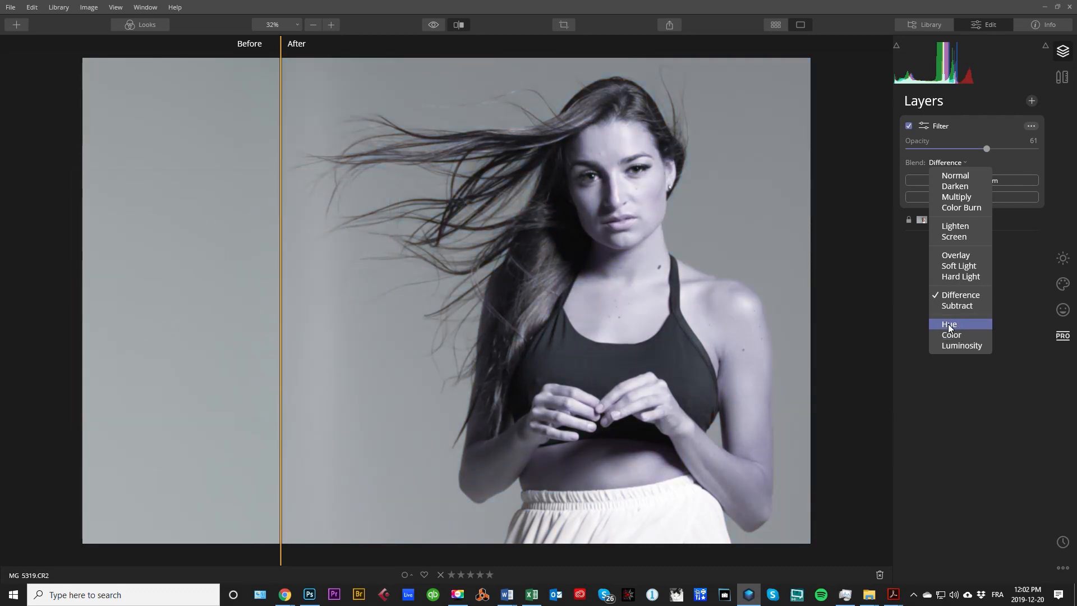
mouse_move(961, 345)
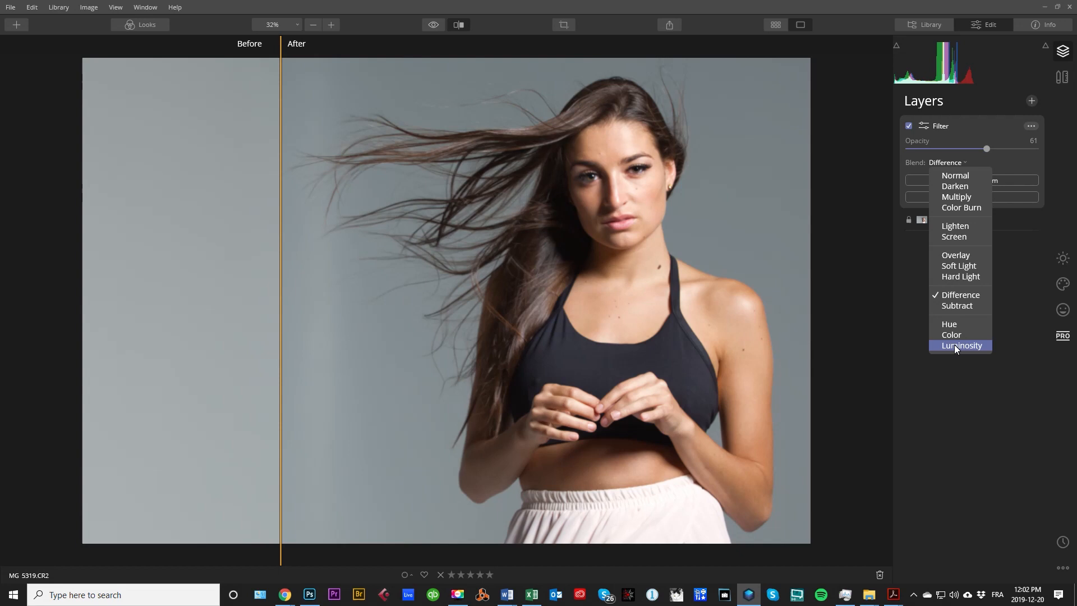
click(962, 345)
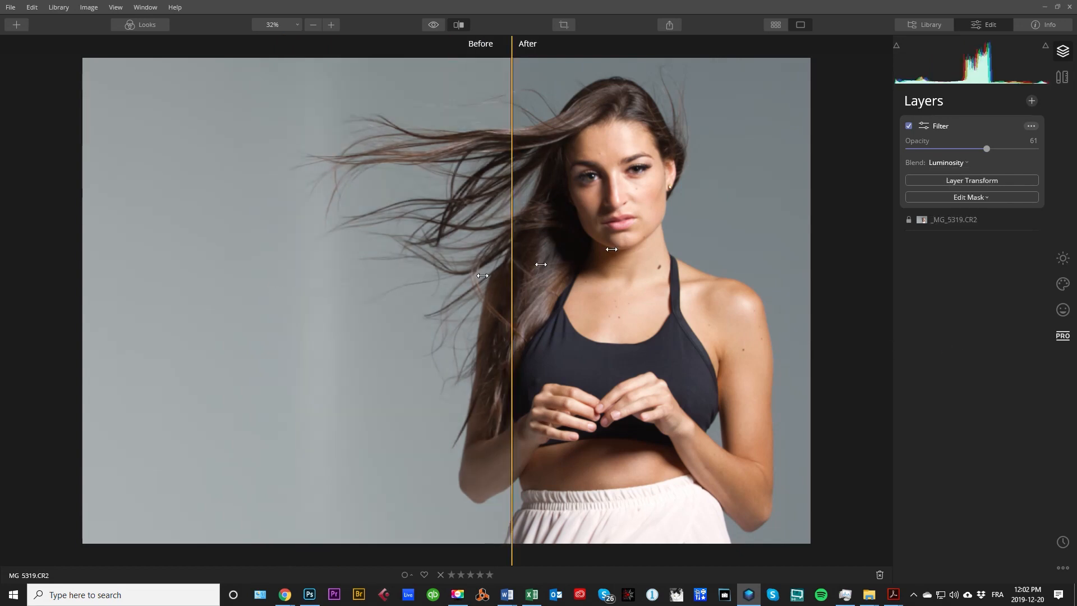
drag(511, 275, 250, 242)
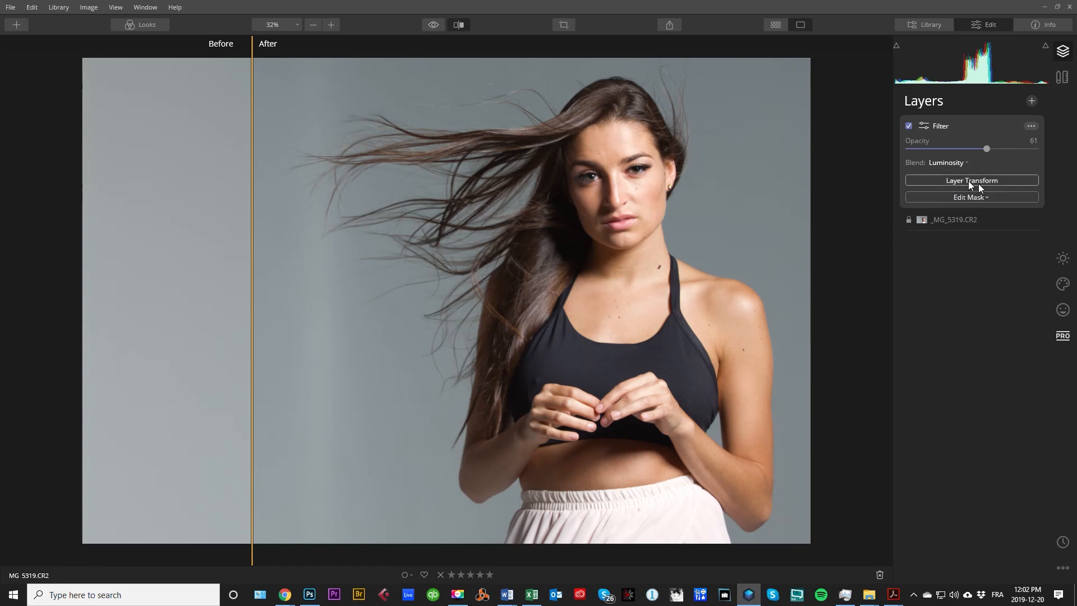
click(948, 162)
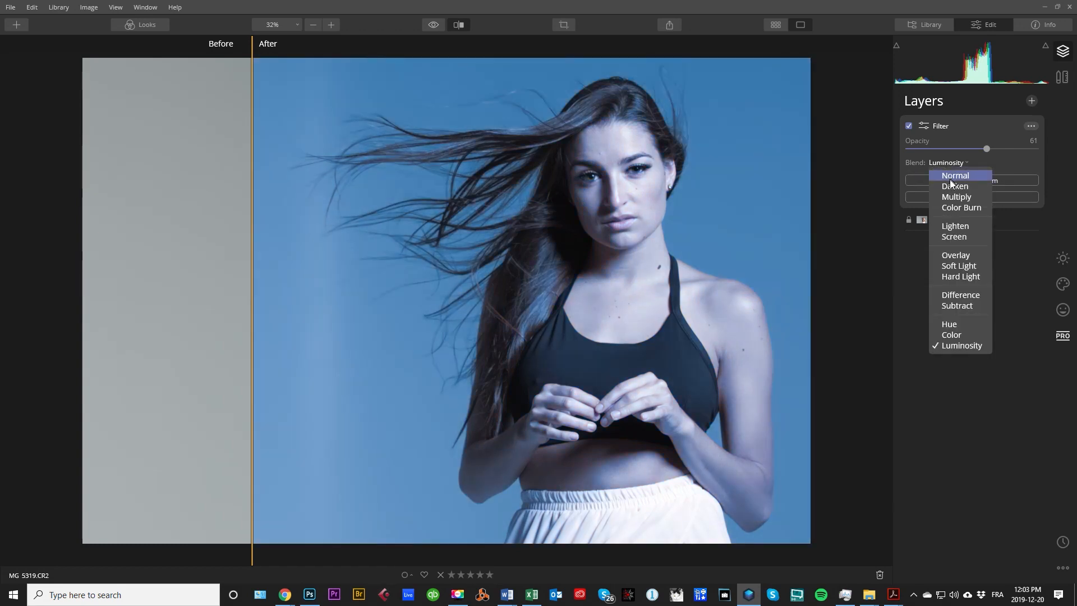
click(956, 185)
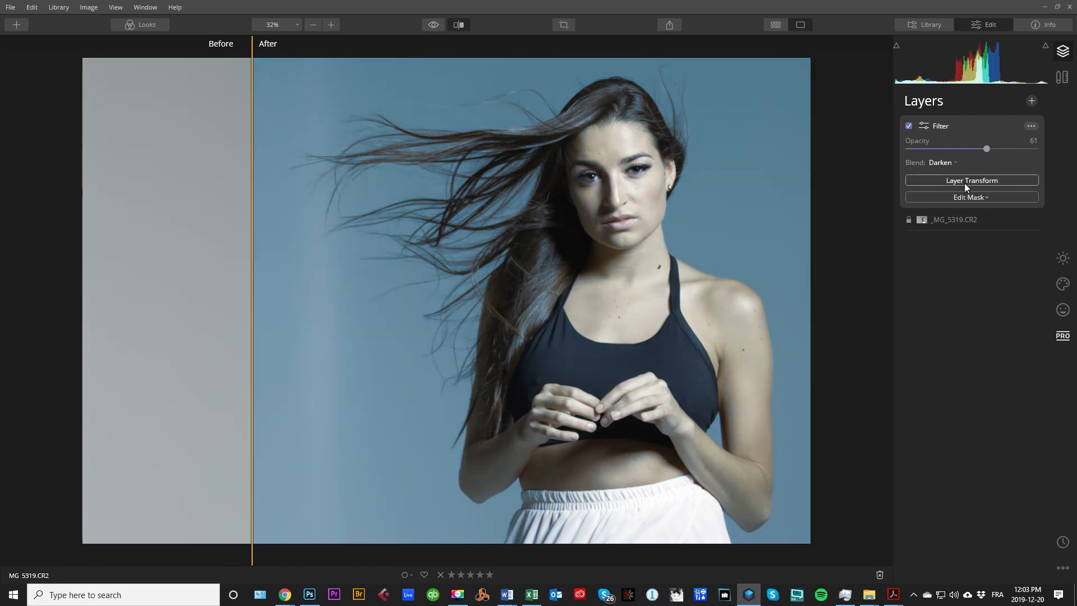